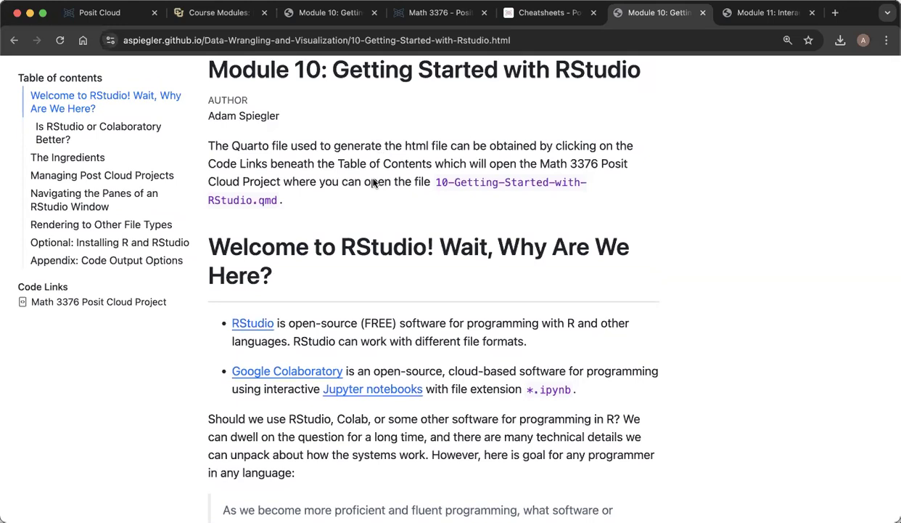
{"action": "mouse_move", "coordinate": [398, 151]}
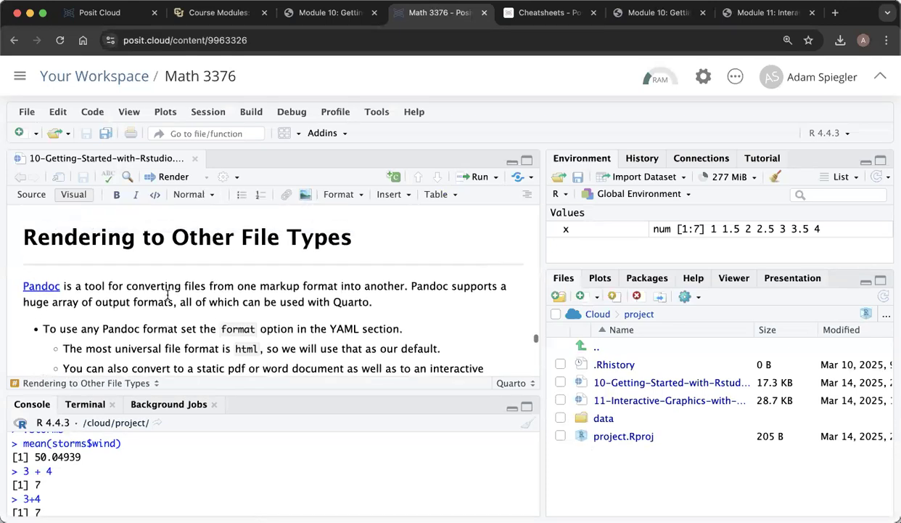
{"action": "scroll", "scroll_direction": "down", "scroll_amount": 3}
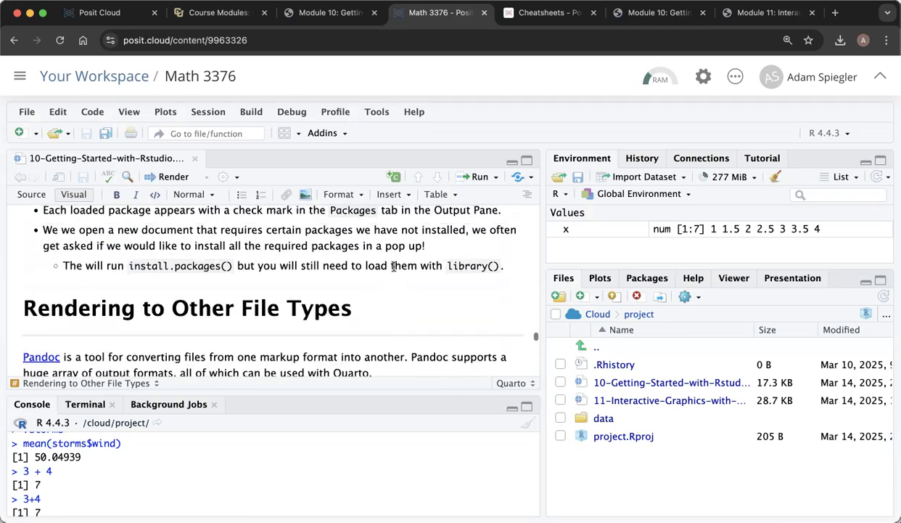
{"action": "scroll", "scroll_direction": "up", "scroll_amount": 3}
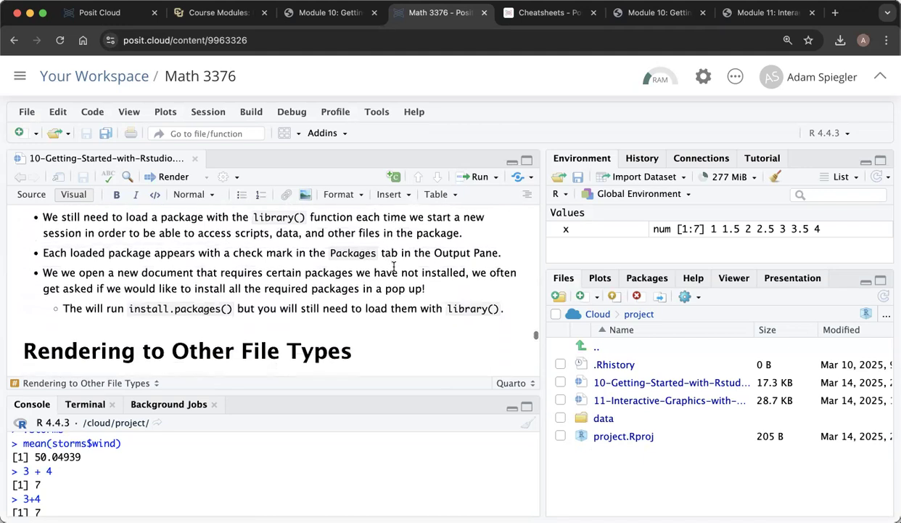
{"action": "scroll", "scroll_direction": "down", "scroll_amount": 3}
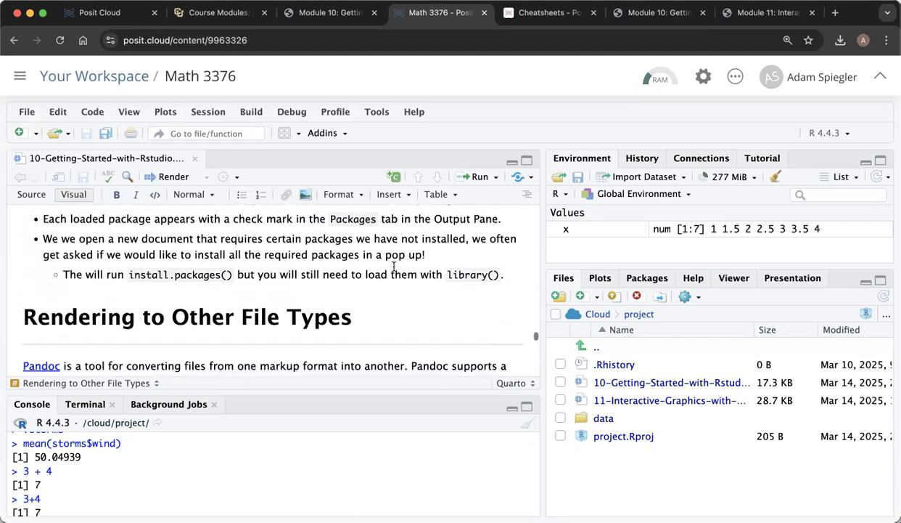
{"action": "scroll", "scroll_direction": "up", "scroll_amount": 3}
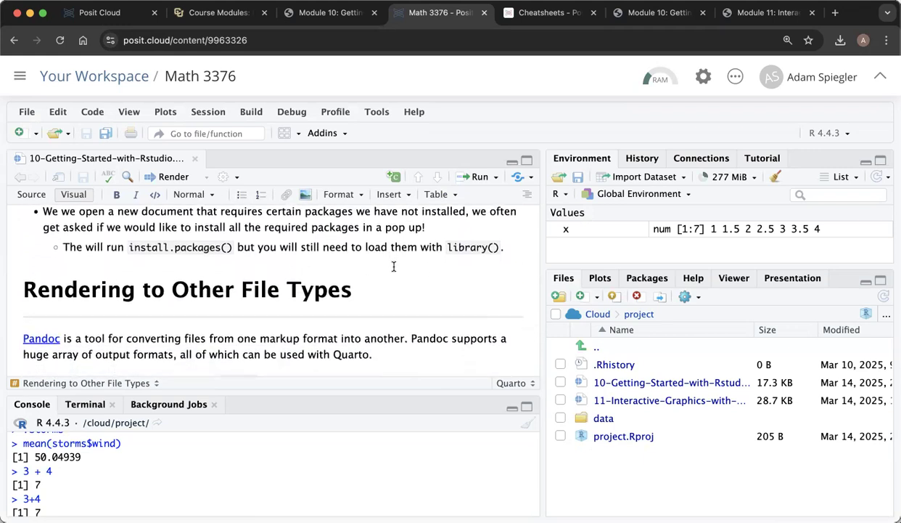
{"action": "mouse_move", "coordinate": [368, 295]}
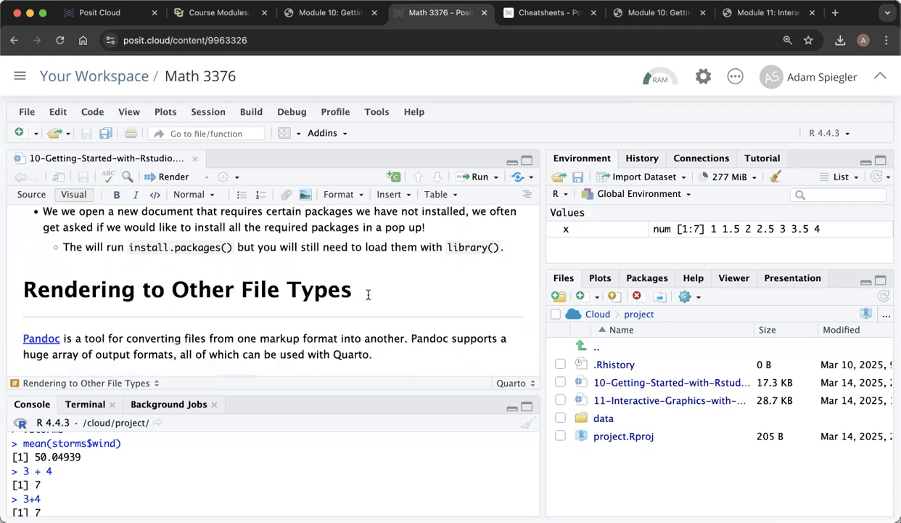
{"action": "mouse_move", "coordinate": [330, 284]}
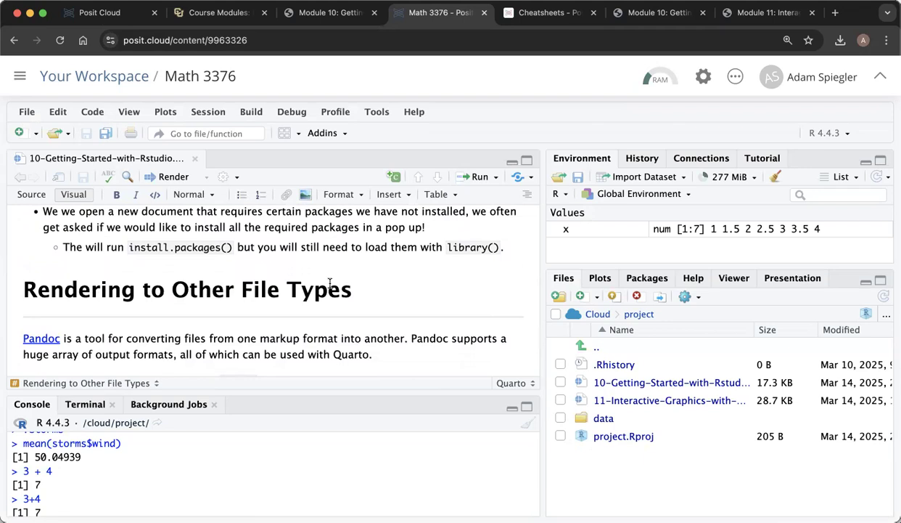
Look over the published Module 10 page, then return to the Math 3376 Posit Cloud project.
{"action": "left_click", "coordinate": [656, 11]}
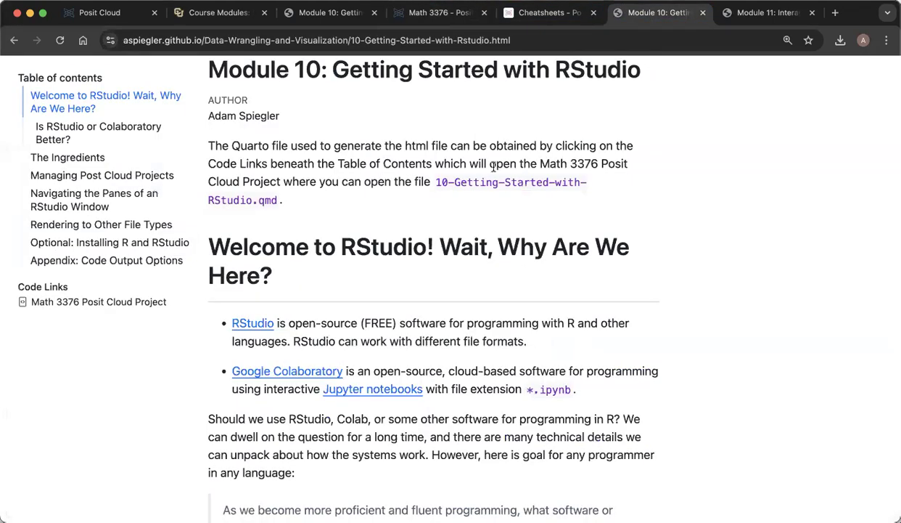
{"action": "mouse_move", "coordinate": [447, 81]}
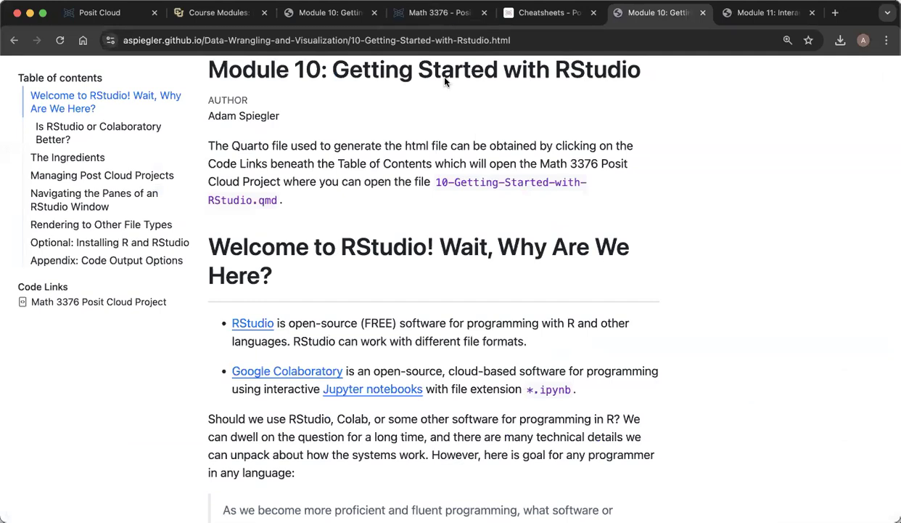
{"action": "left_click", "coordinate": [435, 12]}
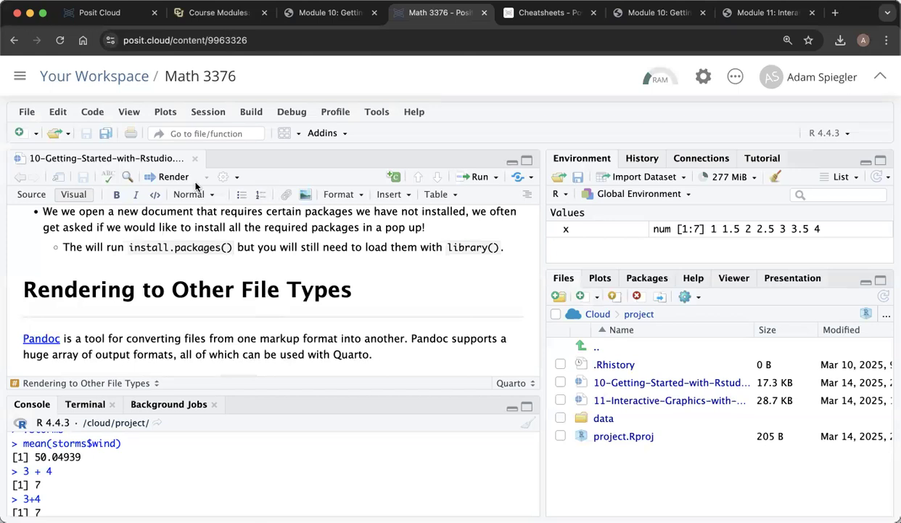
{"action": "mouse_move", "coordinate": [169, 180]}
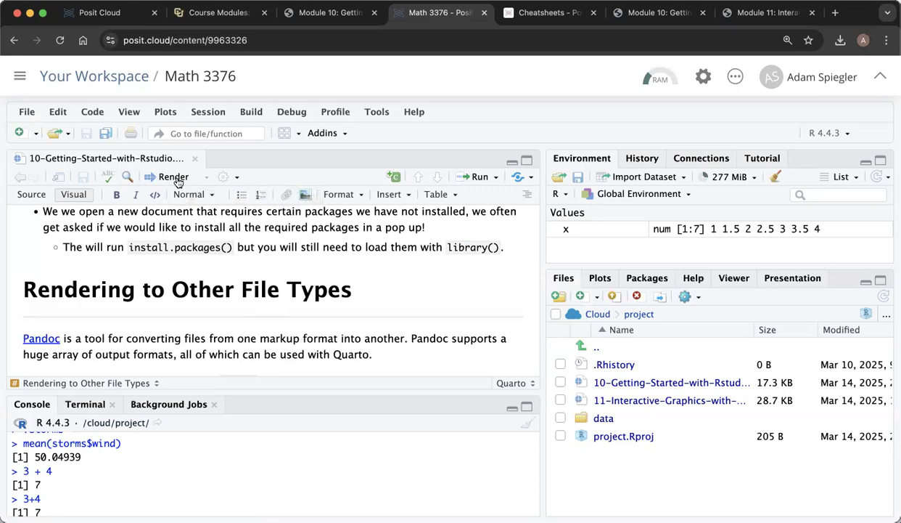
{"action": "mouse_move", "coordinate": [173, 177]}
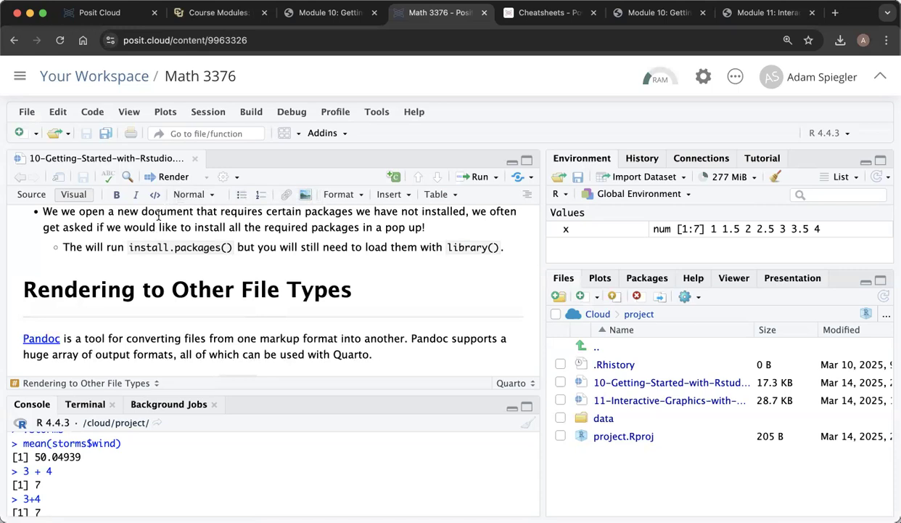
{"action": "mouse_move", "coordinate": [152, 274]}
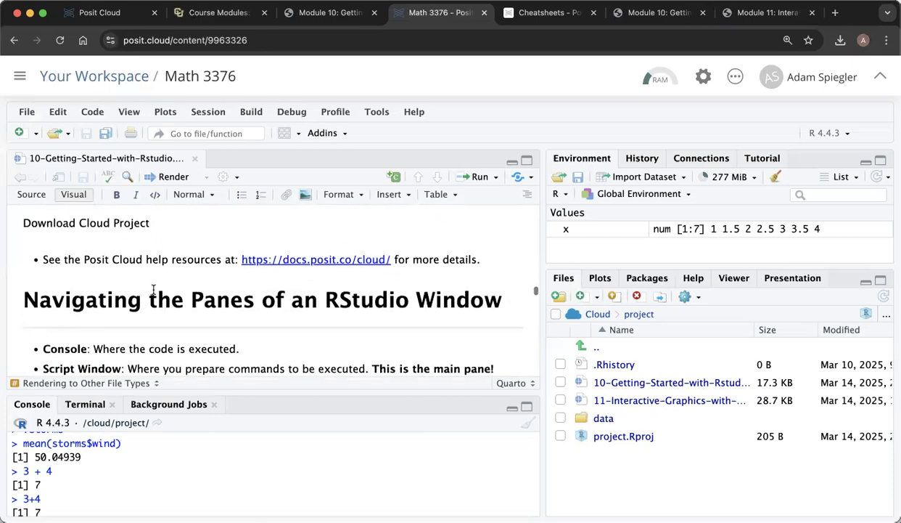
{"action": "scroll", "scroll_direction": "down", "scroll_amount": 3}
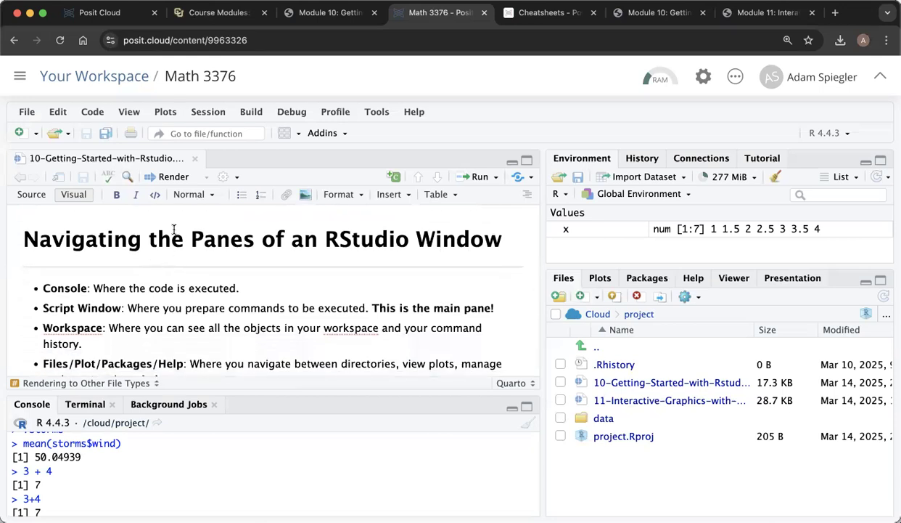
{"action": "mouse_move", "coordinate": [167, 261]}
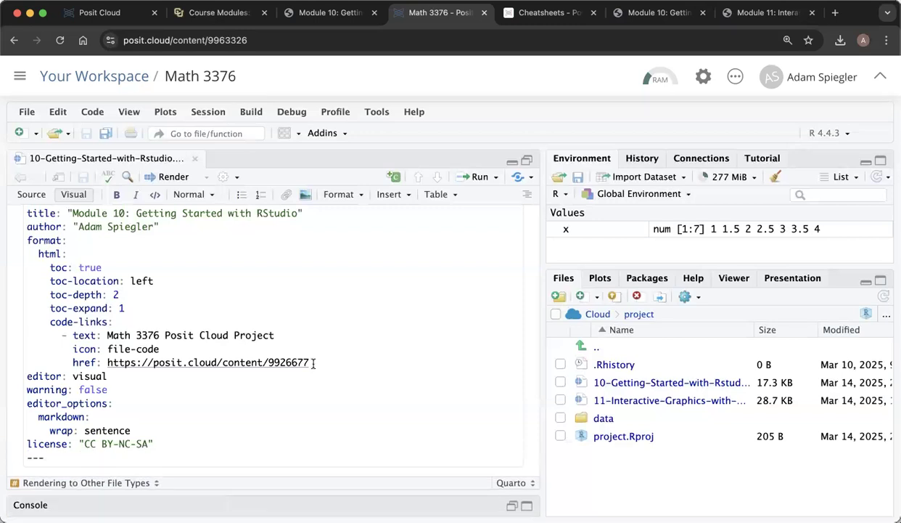
{"action": "scroll", "scroll_direction": "down", "scroll_amount": 3}
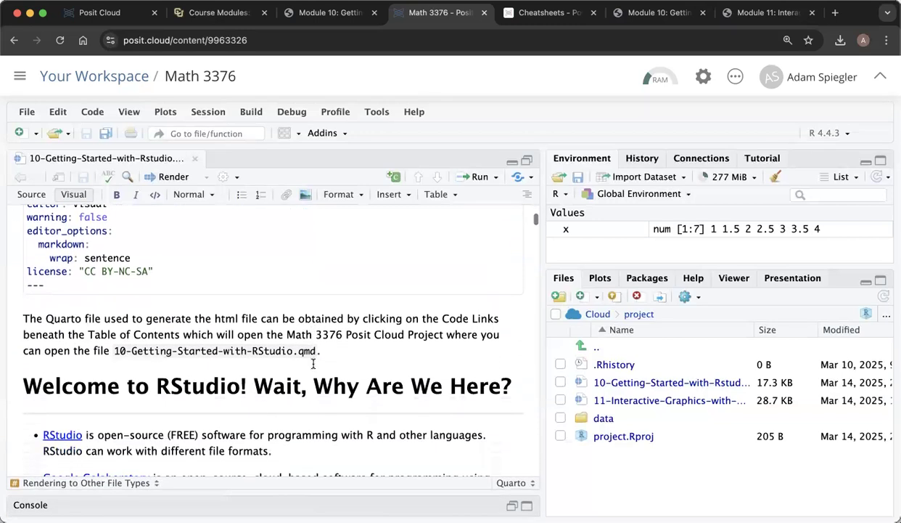
{"action": "scroll", "scroll_direction": "down", "scroll_amount": 3}
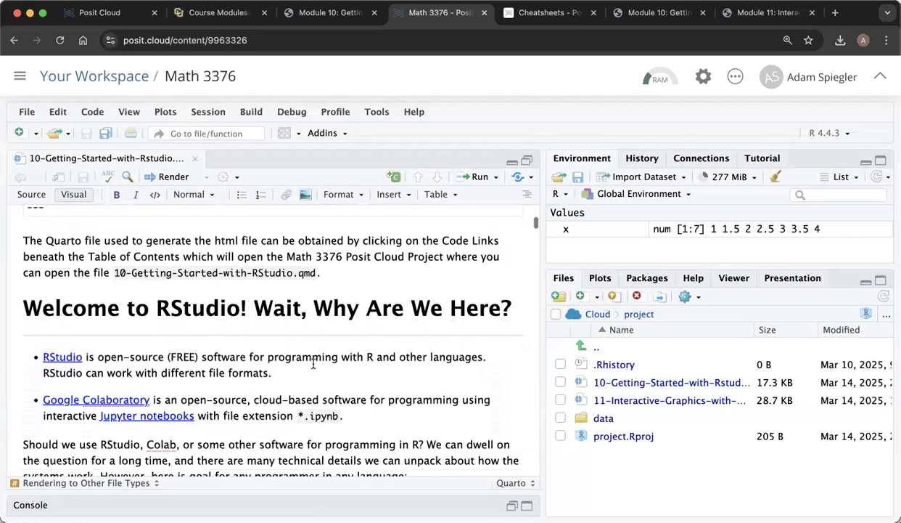
{"action": "scroll", "scroll_direction": "up", "scroll_amount": 3}
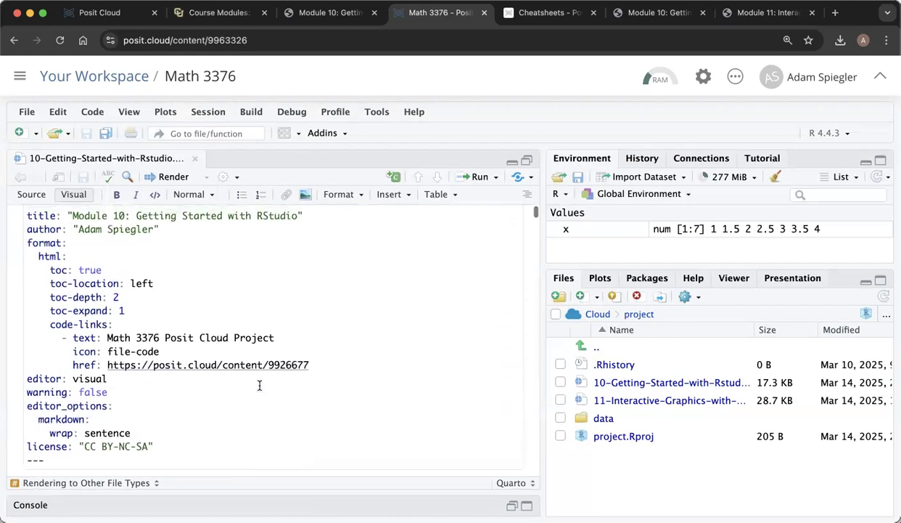
{"action": "scroll", "scroll_direction": "up", "scroll_amount": 3}
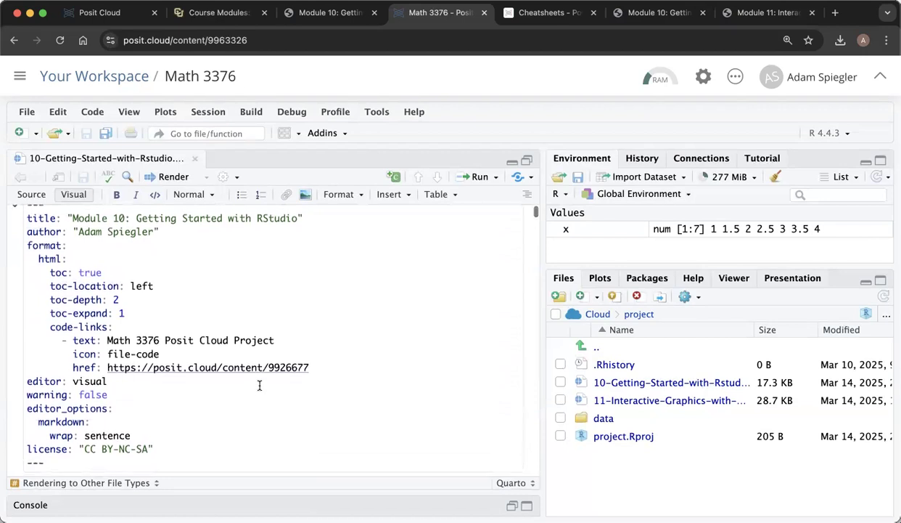
{"action": "scroll", "scroll_direction": "up", "scroll_amount": 3}
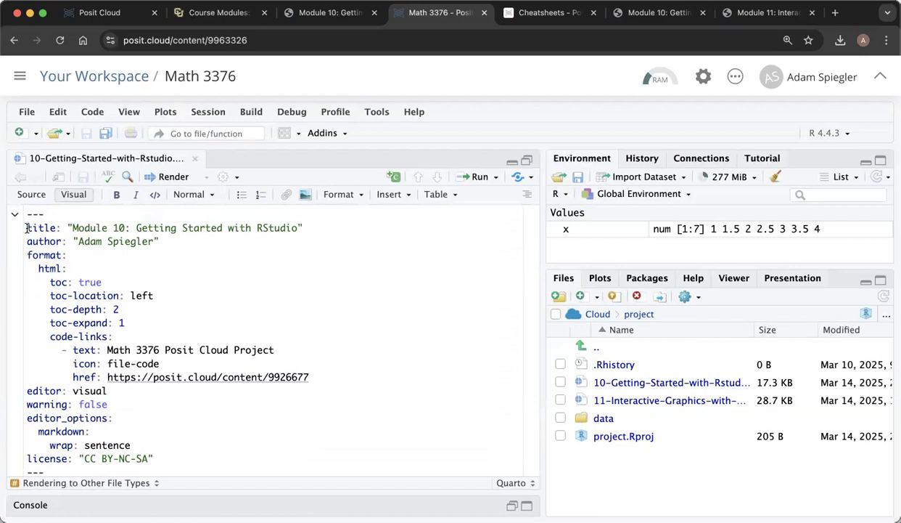
{"action": "triple_click", "coordinate": [181, 228]}
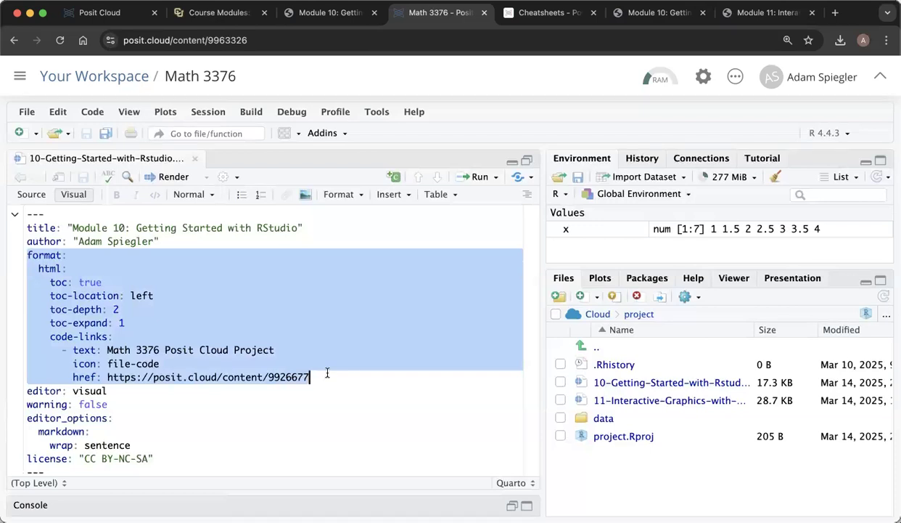
{"action": "mouse_move", "coordinate": [206, 316]}
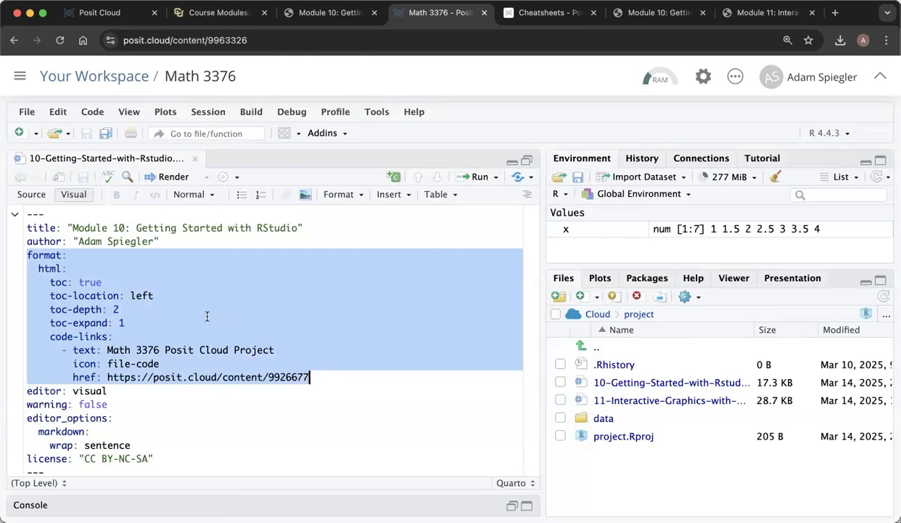
{"action": "left_click", "coordinate": [41, 255]}
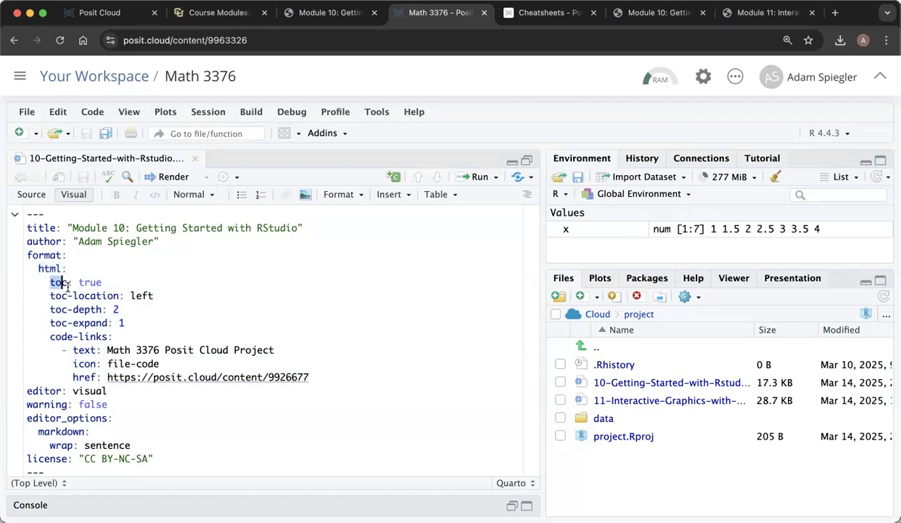
{"action": "double_click", "coordinate": [58, 281]}
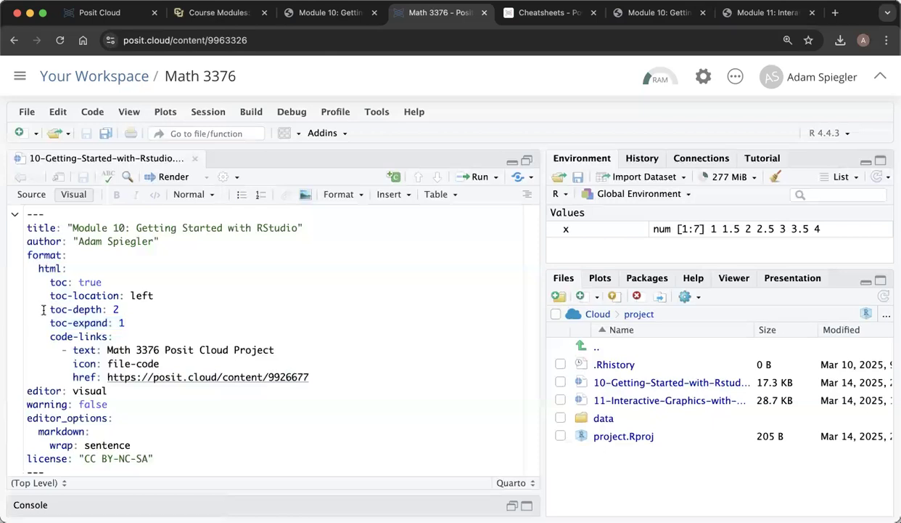
{"action": "double_click", "coordinate": [77, 309]}
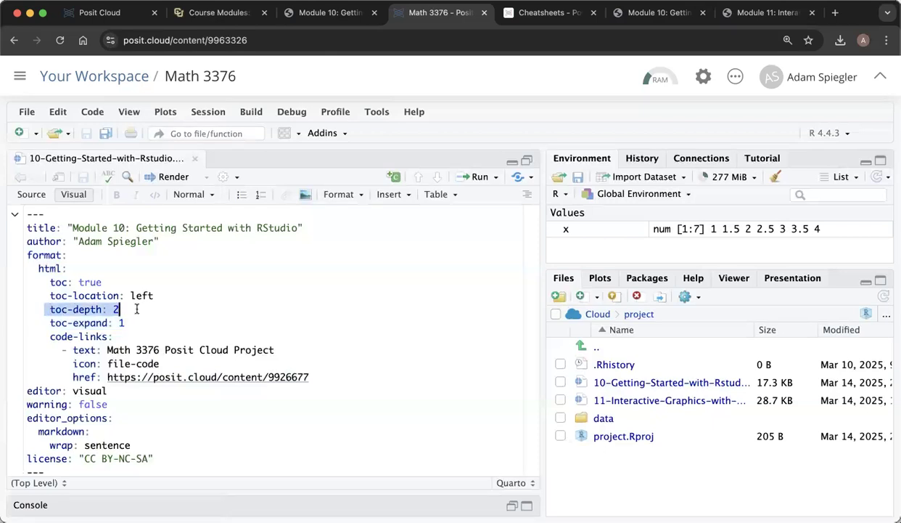
{"action": "scroll", "scroll_direction": "down", "scroll_amount": 3}
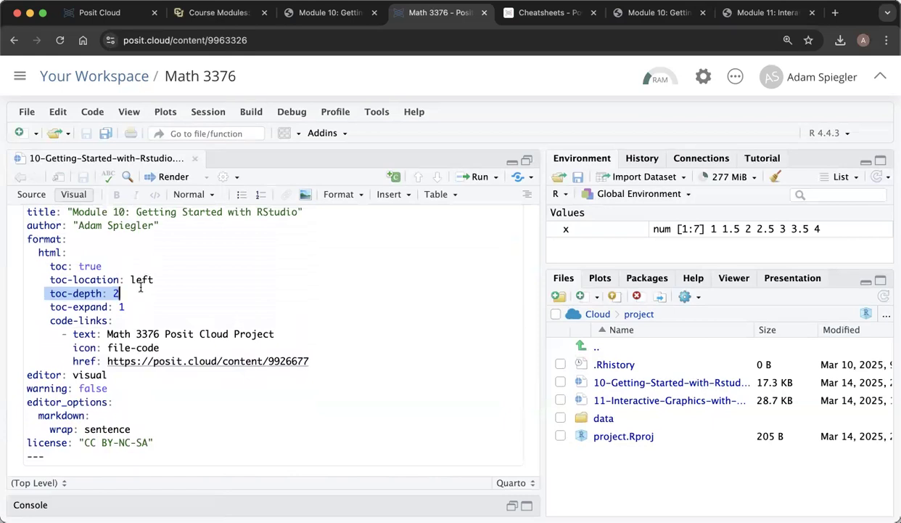
{"action": "left_click", "coordinate": [138, 293]}
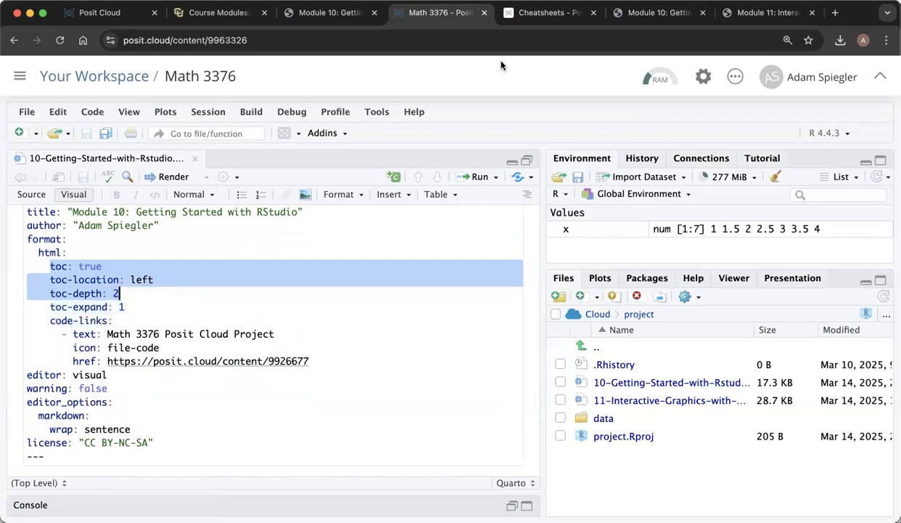
{"action": "left_click", "coordinate": [656, 12]}
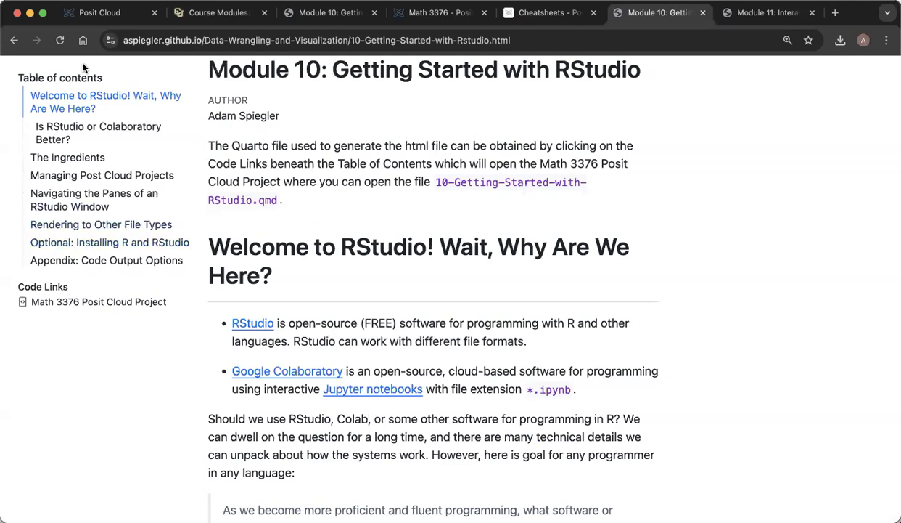
{"action": "mouse_move", "coordinate": [3, 122]}
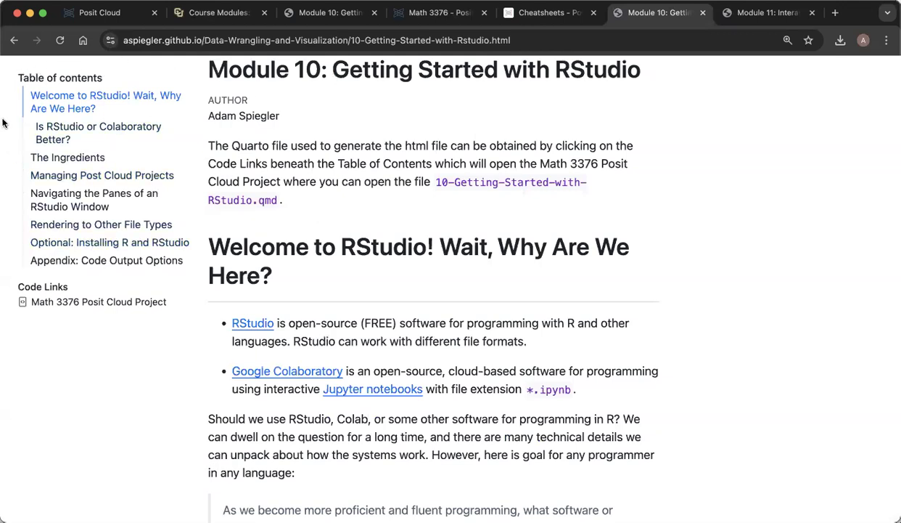
{"action": "mouse_move", "coordinate": [93, 200]}
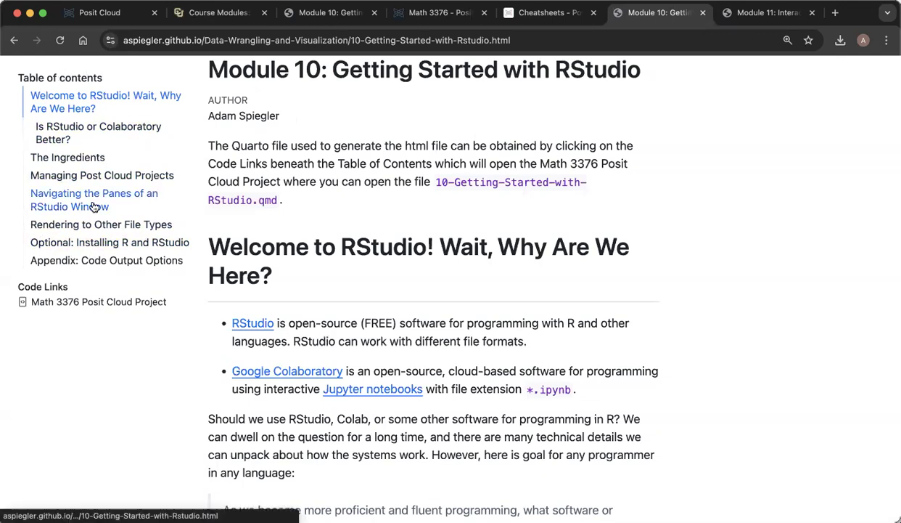
{"action": "mouse_move", "coordinate": [71, 260]}
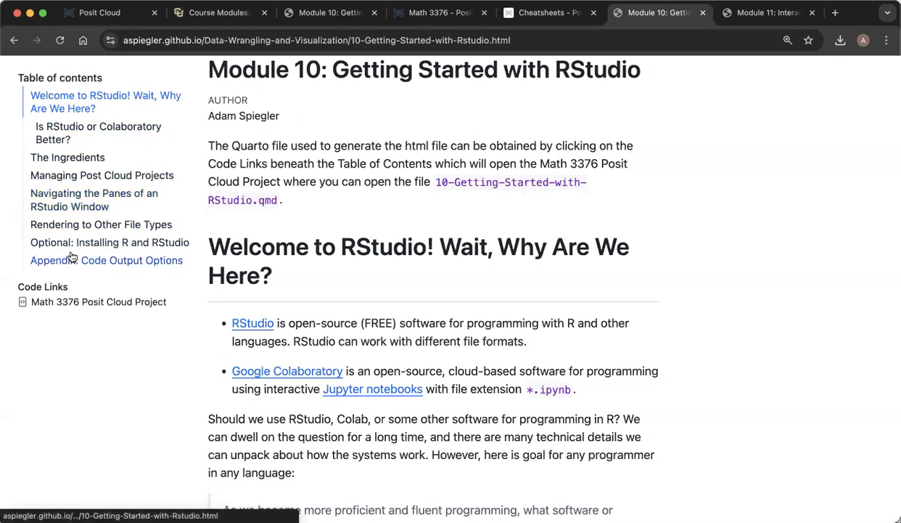
{"action": "mouse_move", "coordinate": [48, 302]}
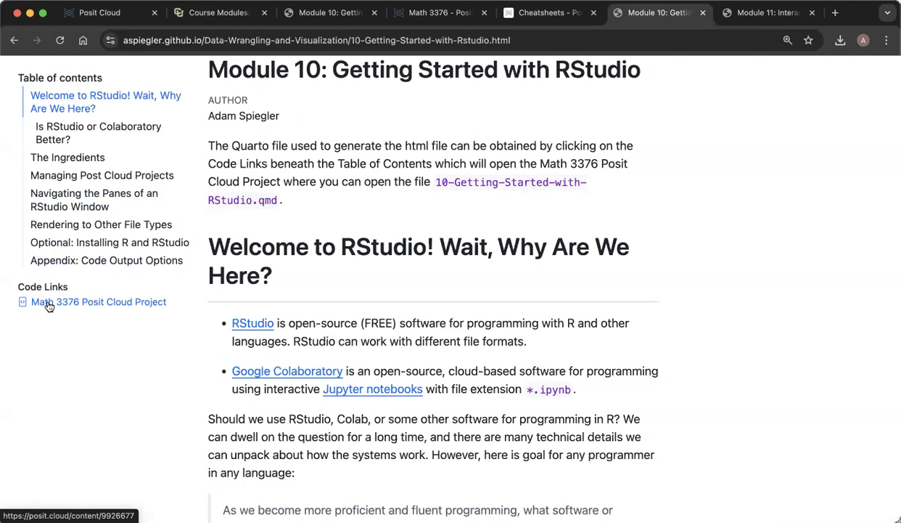
{"action": "mouse_move", "coordinate": [52, 305]}
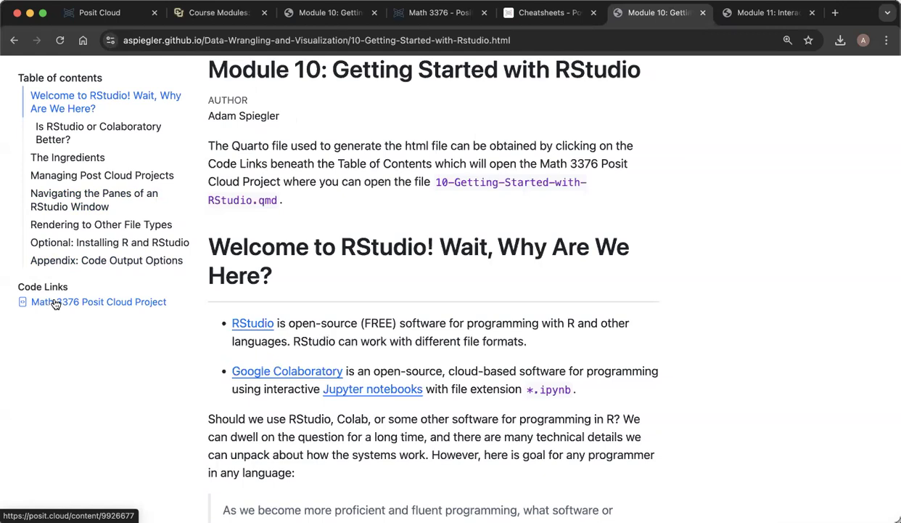
{"action": "mouse_move", "coordinate": [94, 288]}
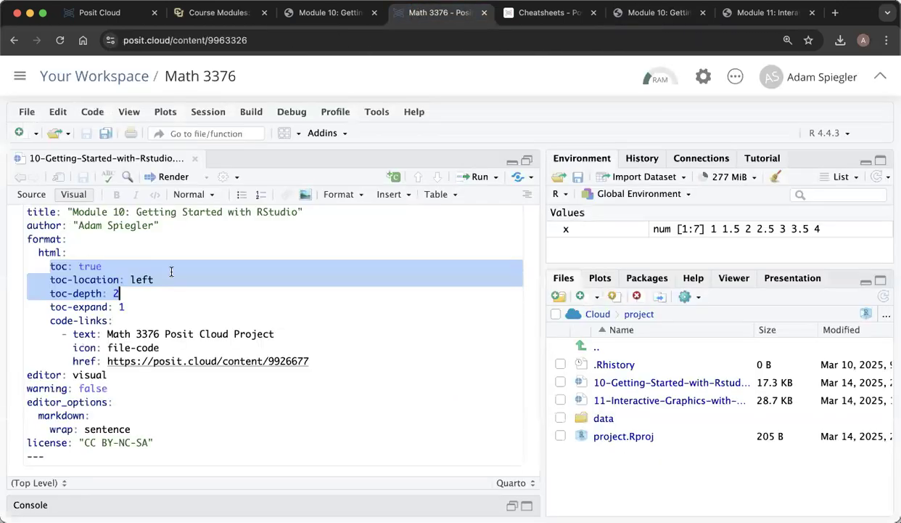
{"action": "left_click", "coordinate": [29, 238]}
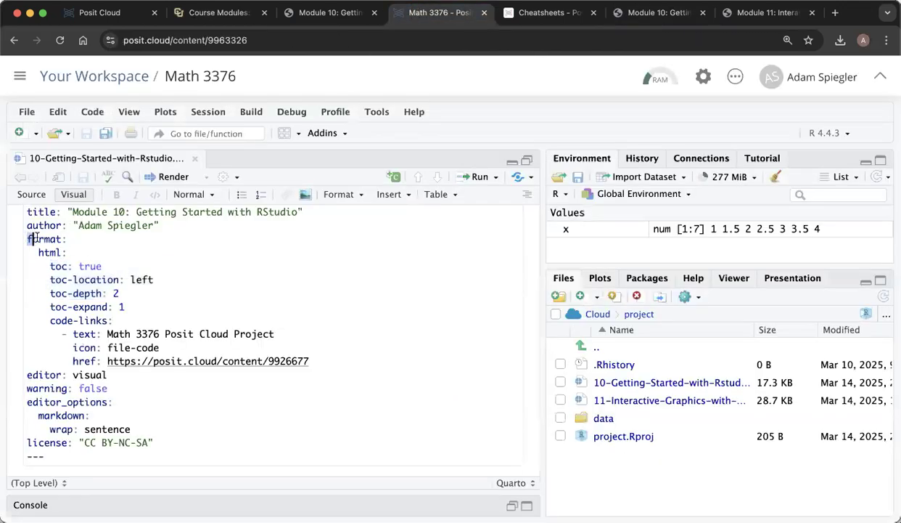
{"action": "left_click_drag", "start_coordinate": [26, 238], "coordinate": [309, 360]}
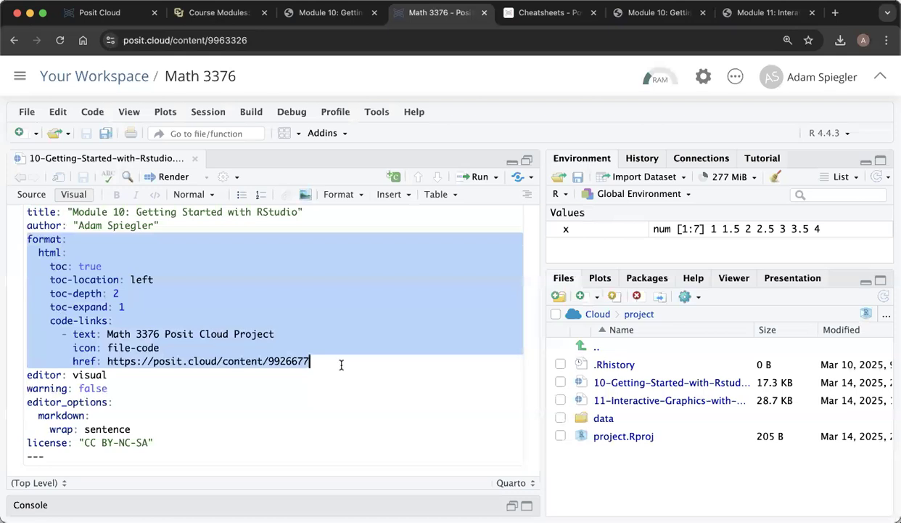
{"action": "scroll", "scroll_direction": "up", "scroll_amount": 3}
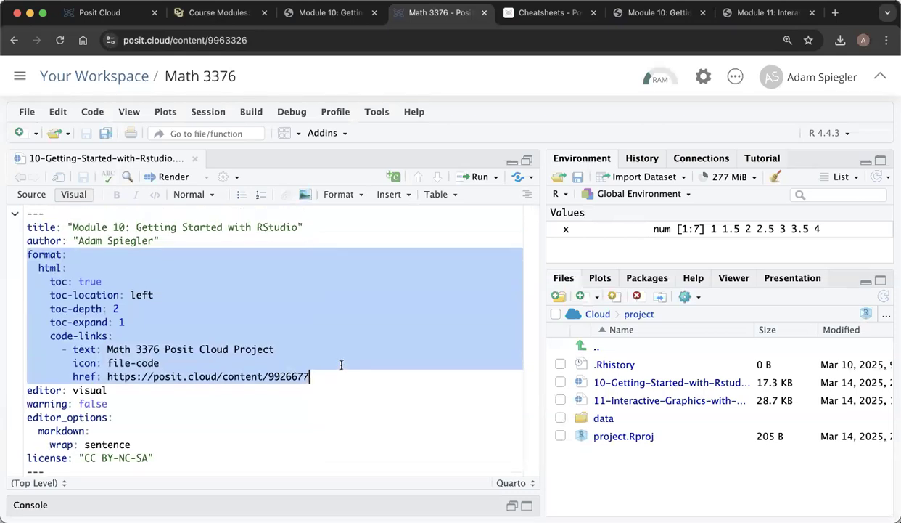
{"action": "scroll", "scroll_direction": "down", "scroll_amount": 3}
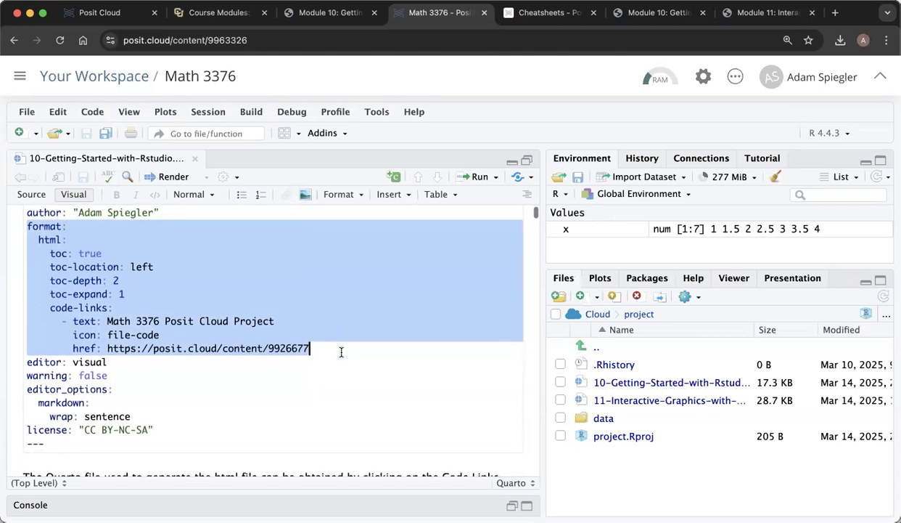
{"action": "left_click", "coordinate": [109, 362]}
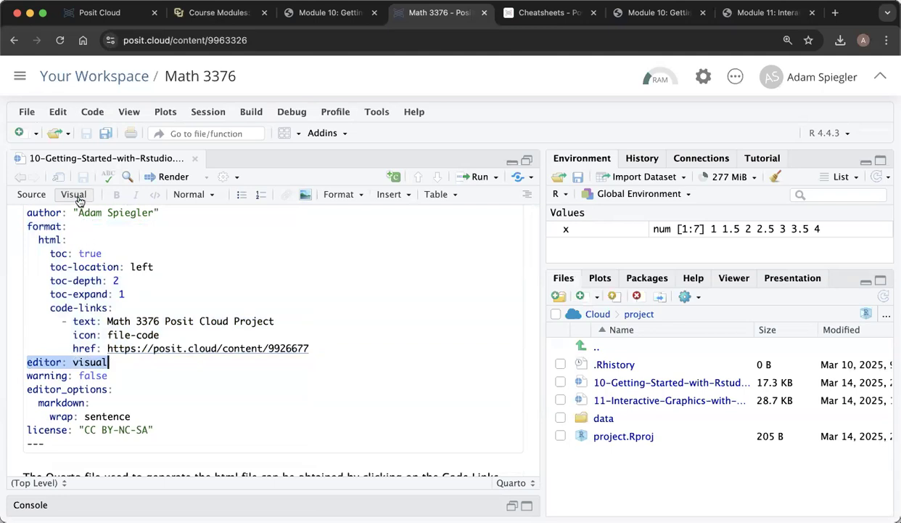
{"action": "mouse_move", "coordinate": [32, 195]}
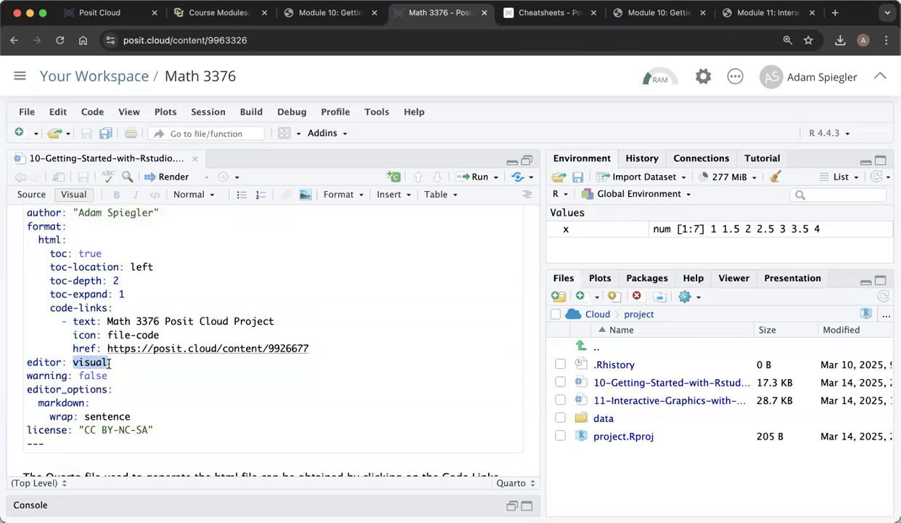
{"action": "scroll", "scroll_direction": "down", "scroll_amount": 3}
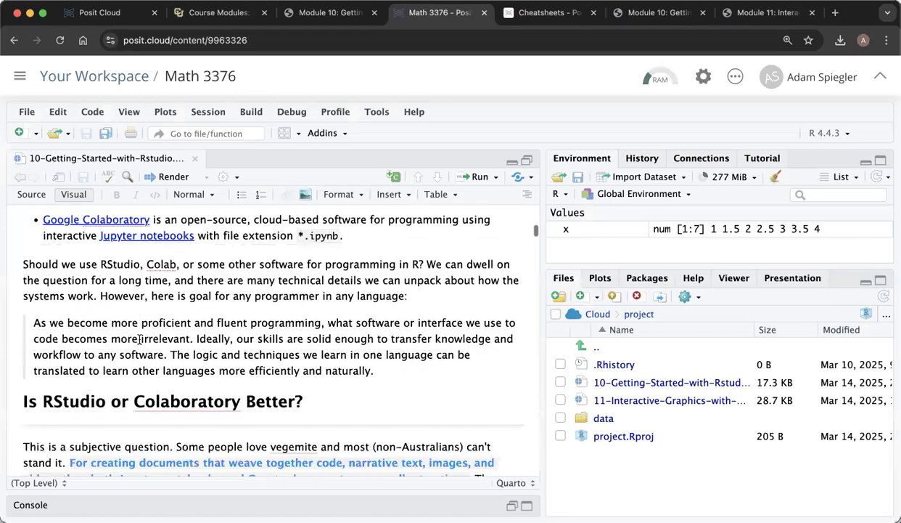
{"action": "scroll", "scroll_direction": "down", "scroll_amount": 3}
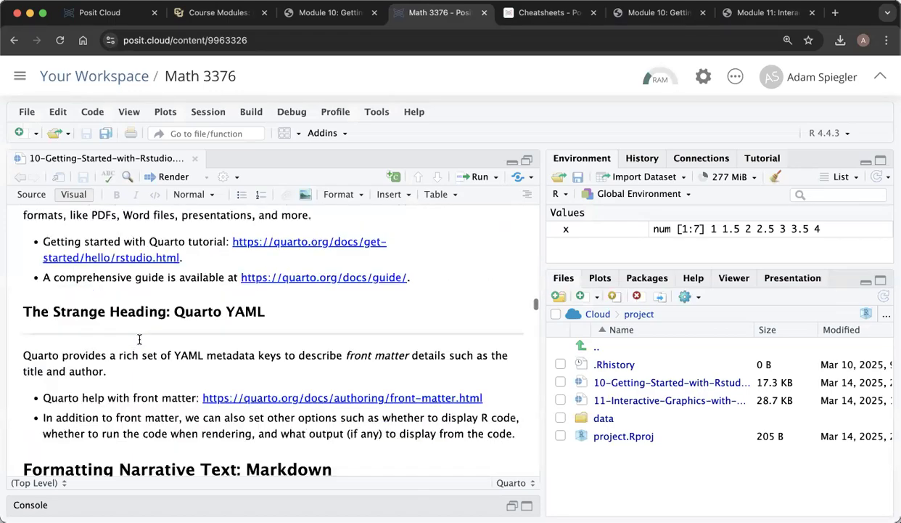
{"action": "scroll", "scroll_direction": "down", "scroll_amount": 3}
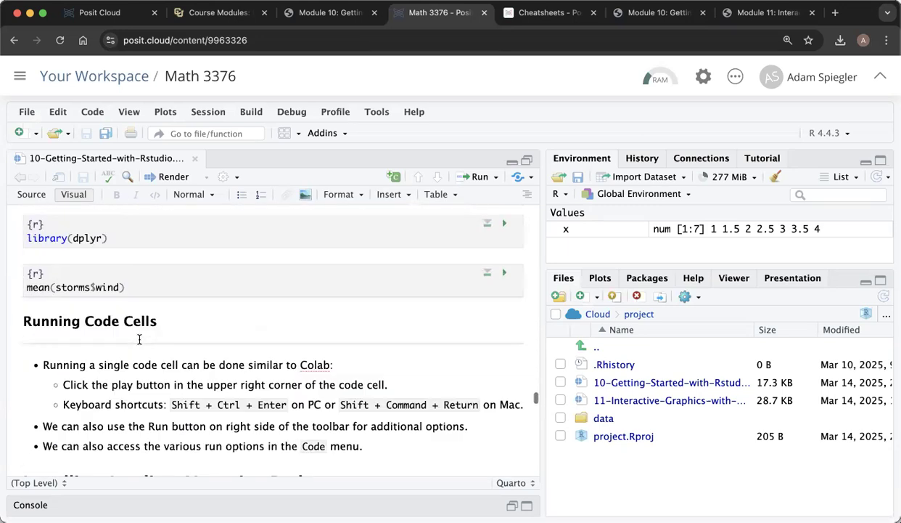
{"action": "scroll", "scroll_direction": "down", "scroll_amount": 3}
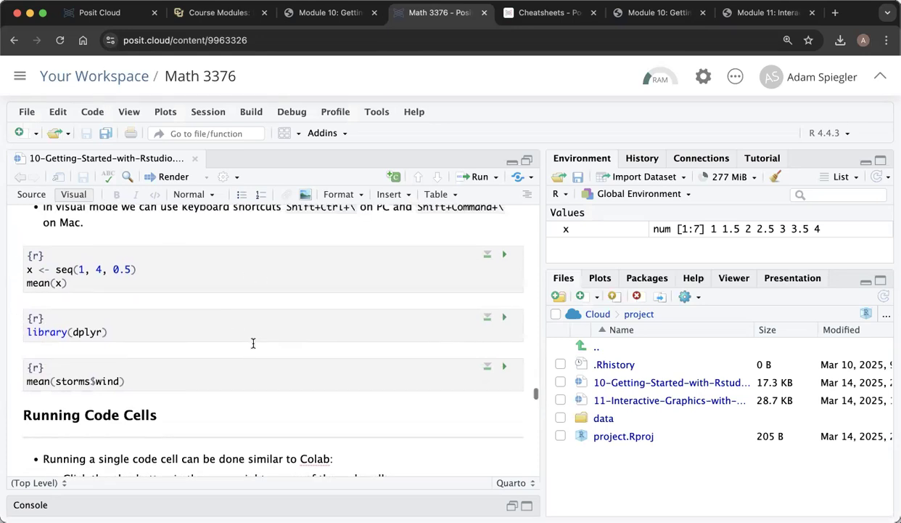
{"action": "left_click", "coordinate": [102, 331]}
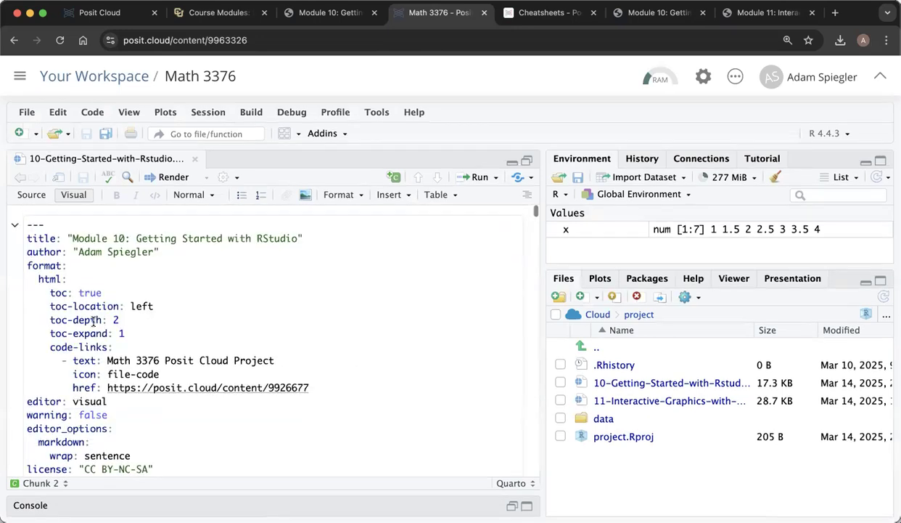
{"action": "scroll", "scroll_direction": "down", "scroll_amount": 3}
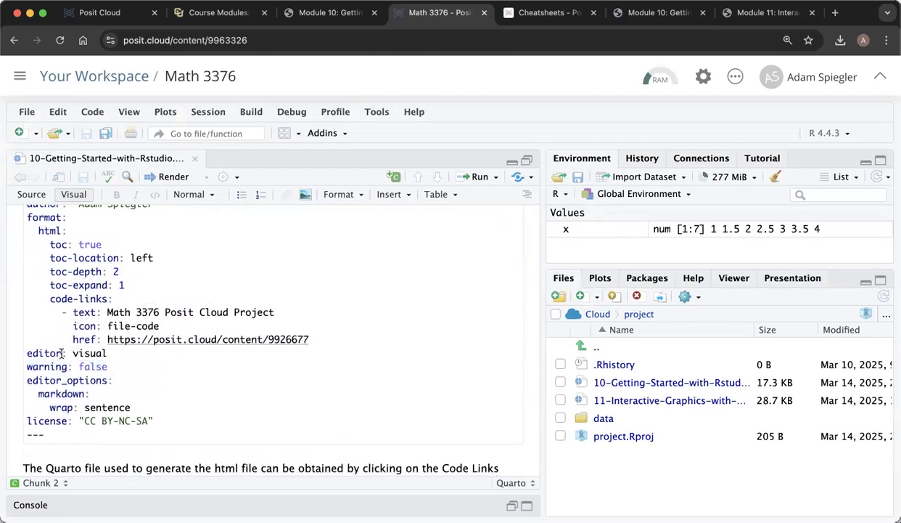
{"action": "scroll", "scroll_direction": "down", "scroll_amount": 3}
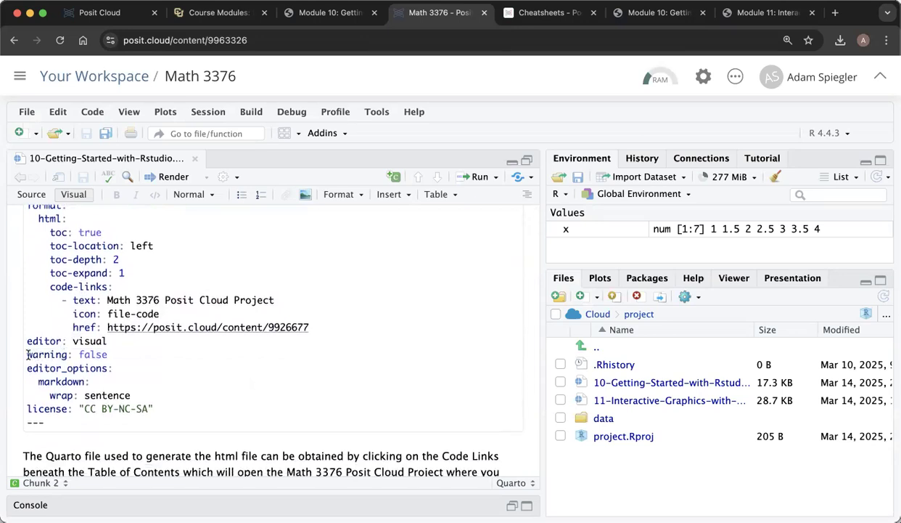
{"action": "left_click", "coordinate": [109, 354]}
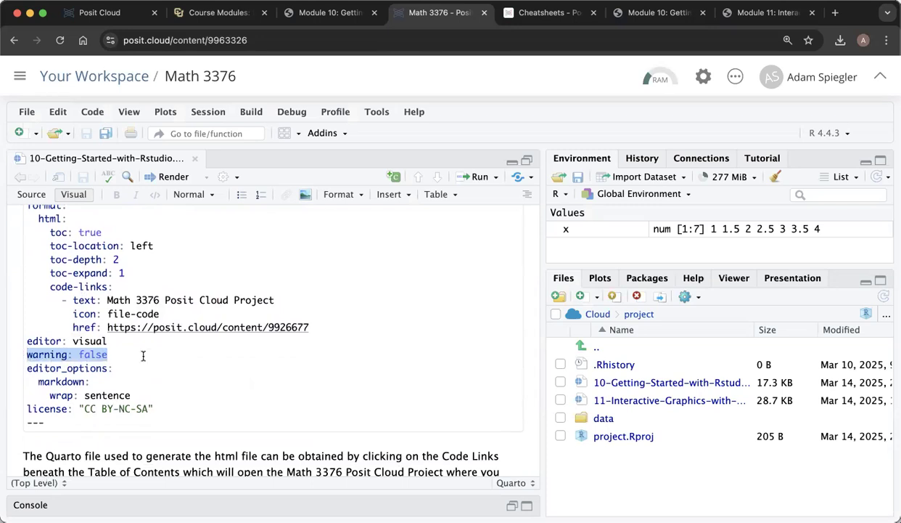
{"action": "scroll", "scroll_direction": "down", "scroll_amount": 3}
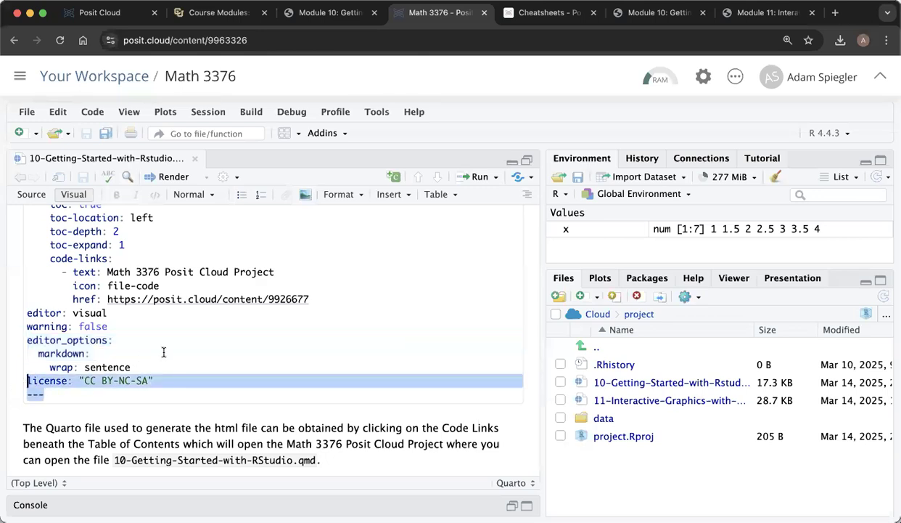
{"action": "left_click", "coordinate": [84, 381]}
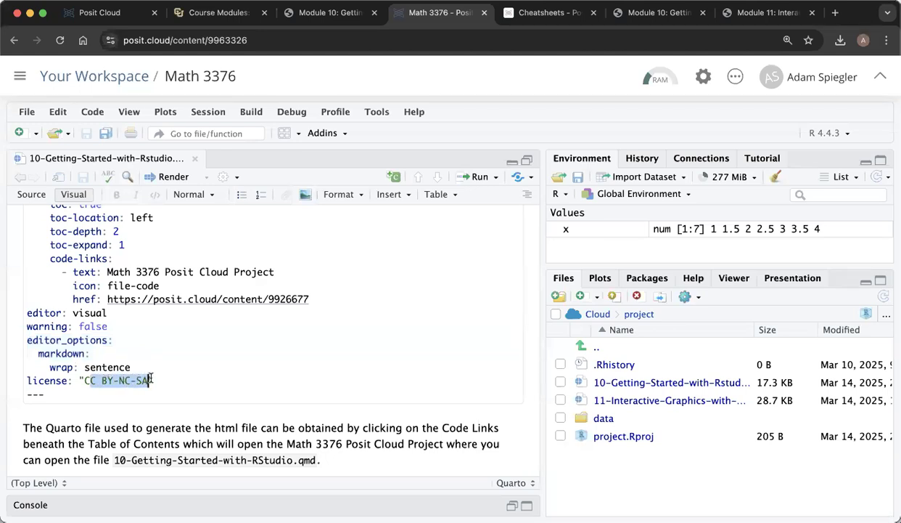
{"action": "left_click", "coordinate": [102, 380]}
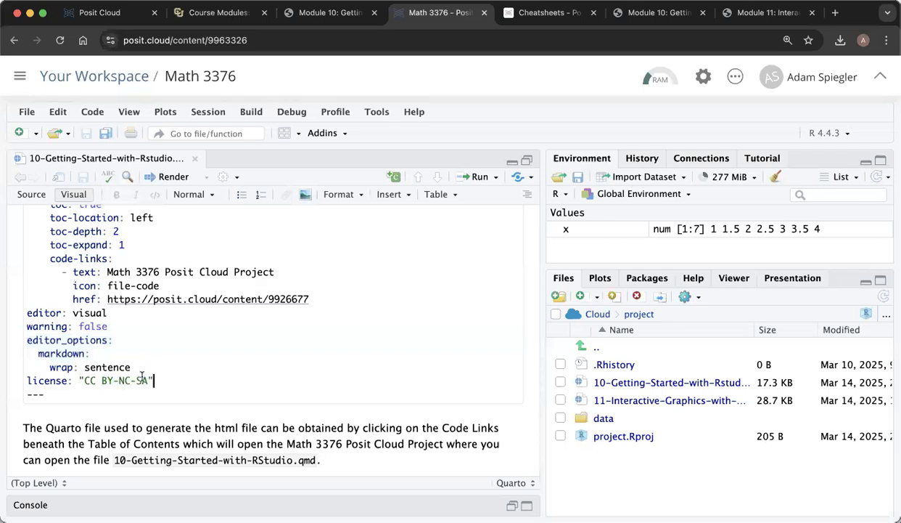
{"action": "scroll", "scroll_direction": "up", "scroll_amount": 3}
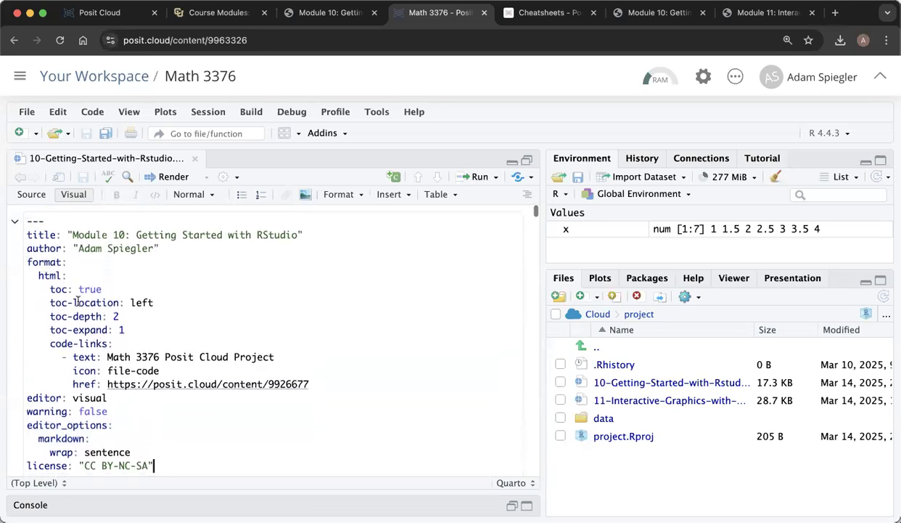
{"action": "key", "text": "ctrl+a"}
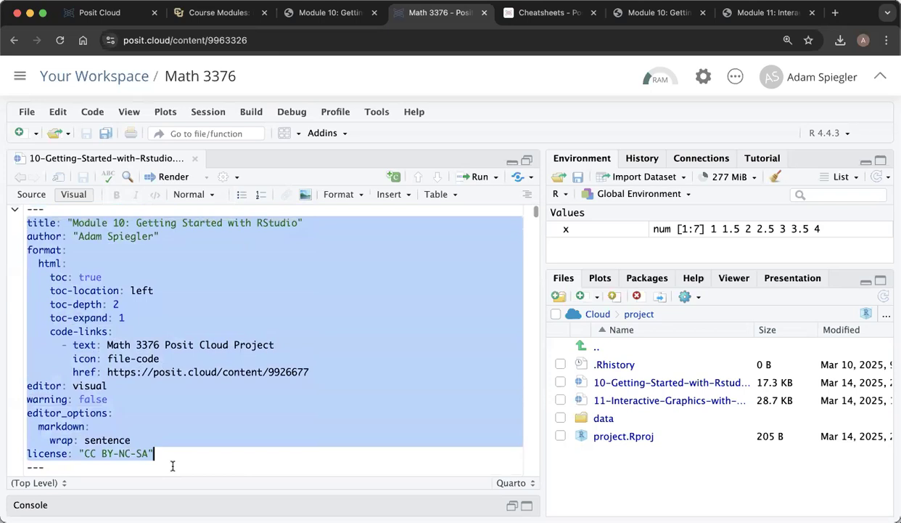
{"action": "mouse_move", "coordinate": [192, 429]}
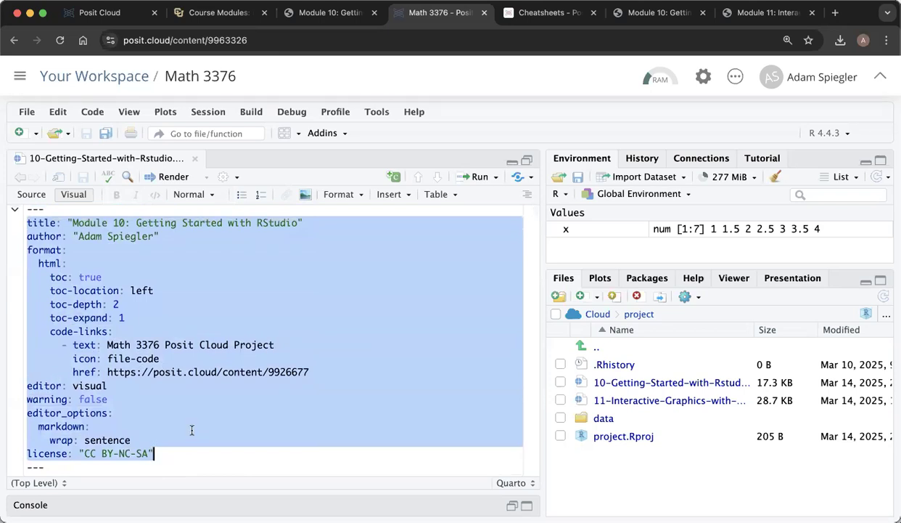
{"action": "scroll", "scroll_direction": "down", "scroll_amount": 3}
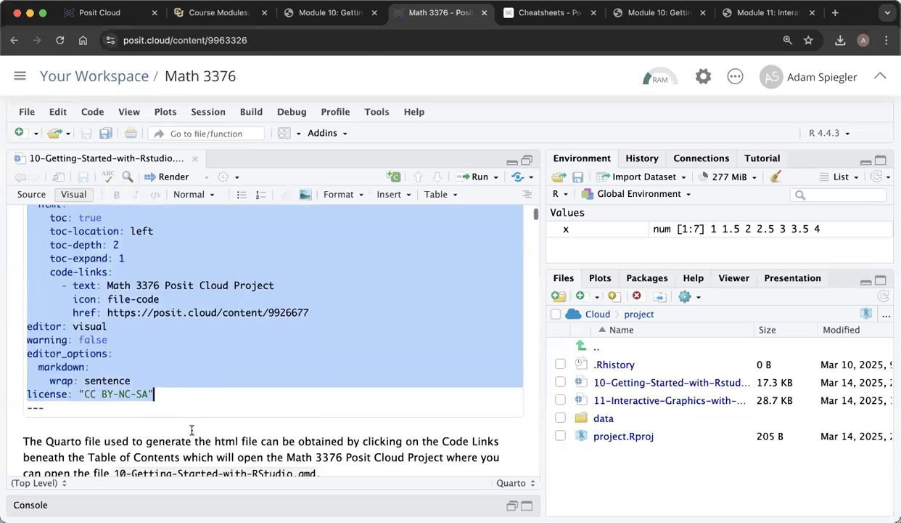
{"action": "scroll", "scroll_direction": "up", "scroll_amount": 3}
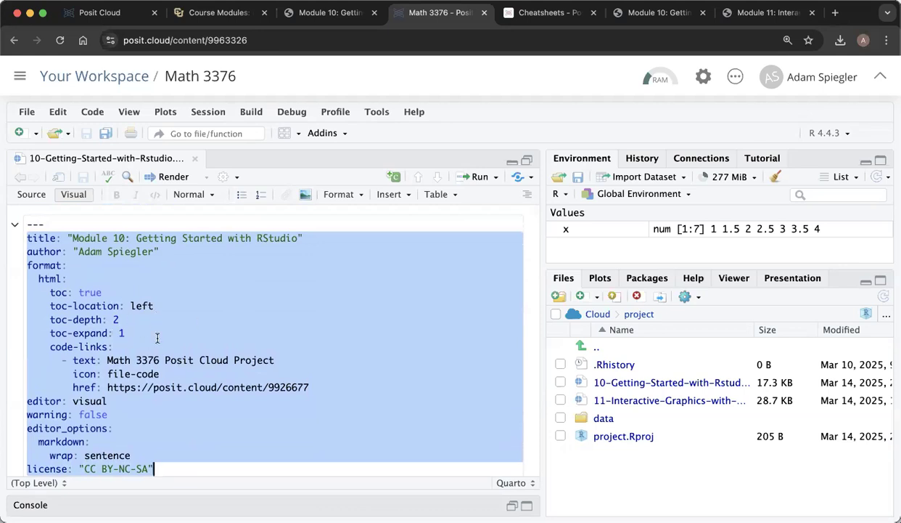
{"action": "mouse_move", "coordinate": [156, 267]}
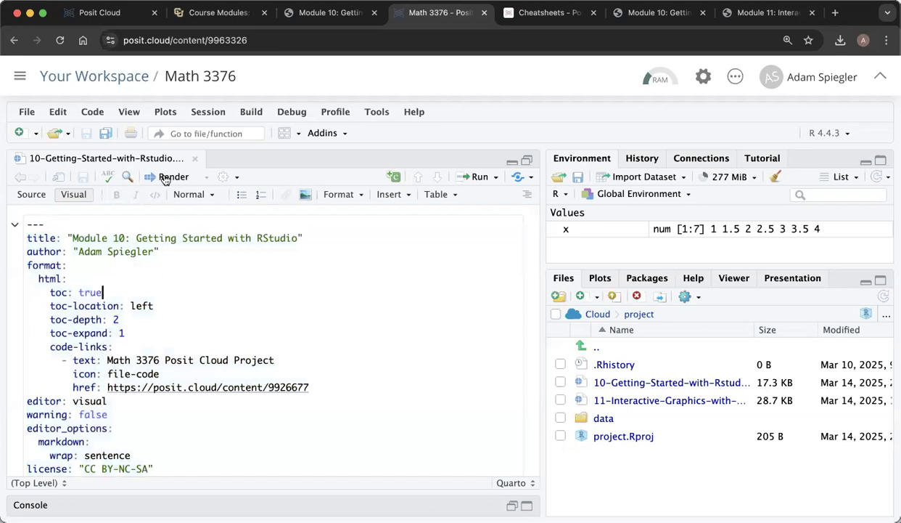
{"action": "mouse_move", "coordinate": [174, 177]}
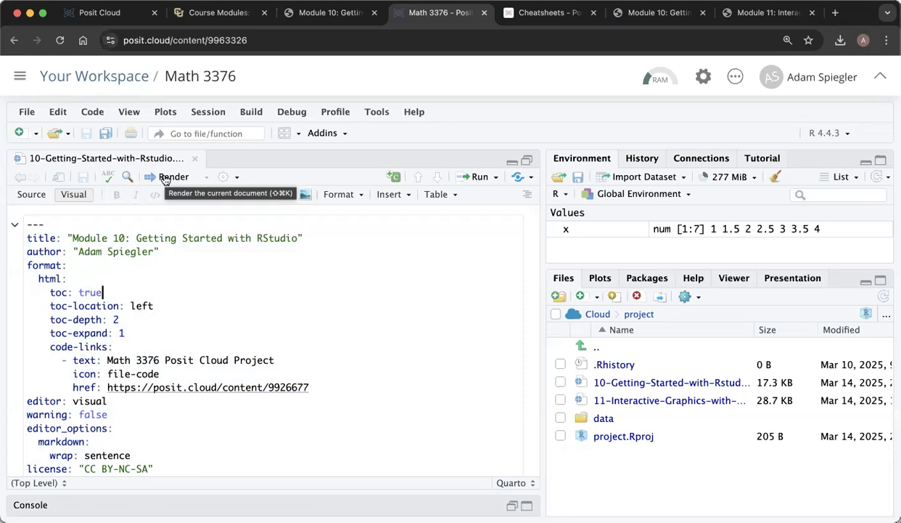
Render the Module 10 .qmd to HTML, producing a preview with title, author and table of contents.
{"action": "left_click", "coordinate": [173, 177]}
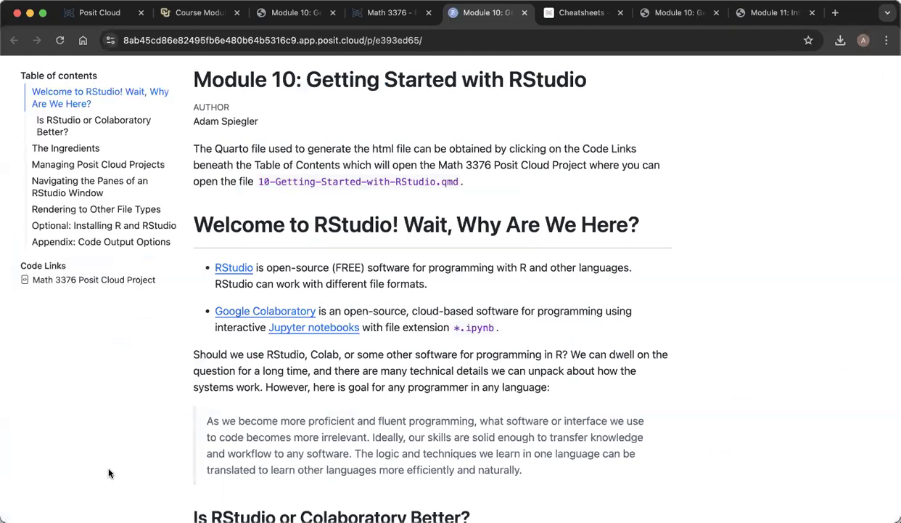
{"action": "mouse_move", "coordinate": [172, 347]}
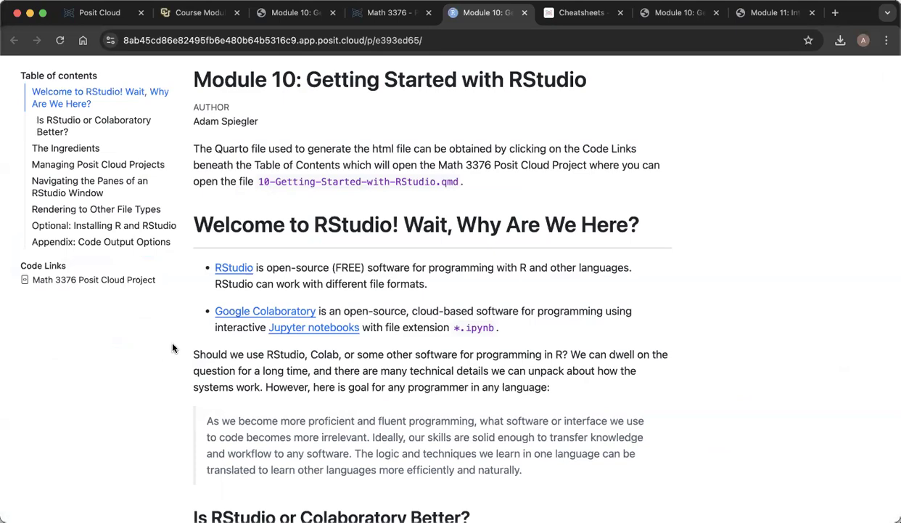
Scroll through the rendered Module 10 preview sections, then switch to the aspiegler.github.io copy.
{"action": "scroll", "scroll_direction": "down", "scroll_amount": 3}
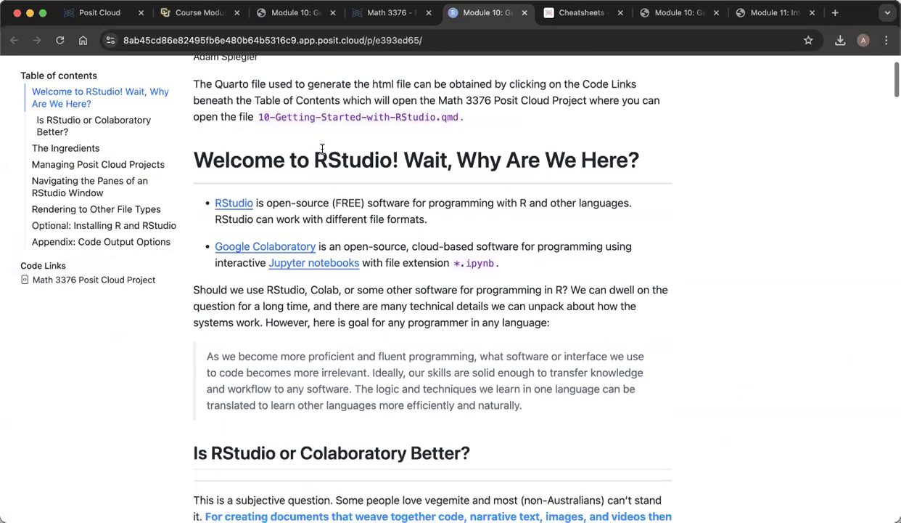
{"action": "scroll", "scroll_direction": "down", "scroll_amount": 3}
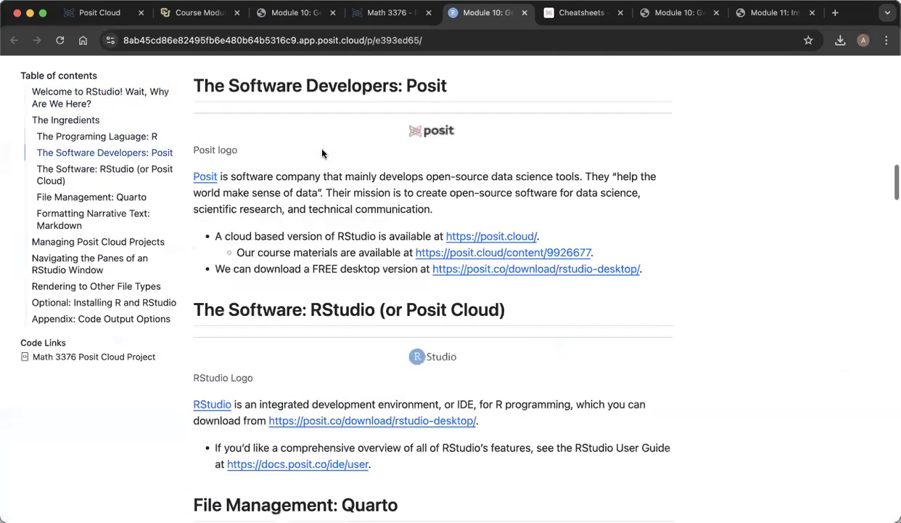
{"action": "scroll", "scroll_direction": "down", "scroll_amount": 3}
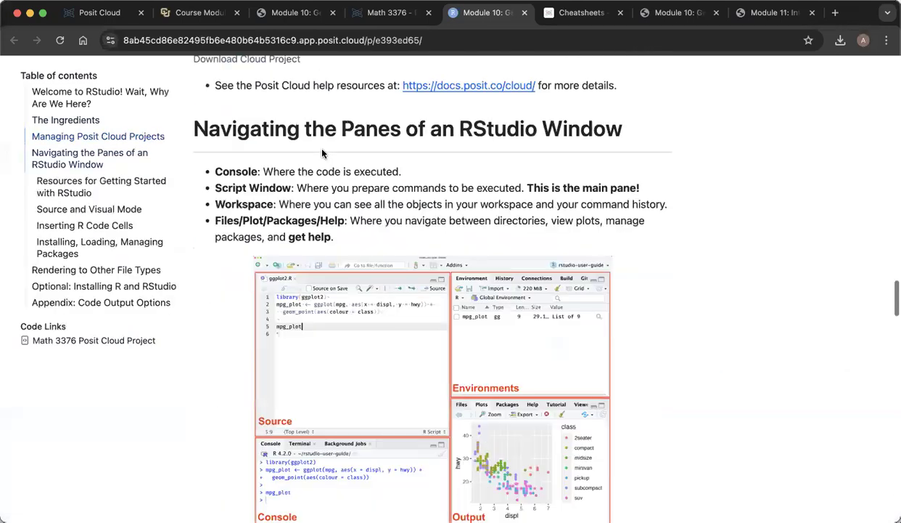
{"action": "scroll", "scroll_direction": "down", "scroll_amount": 3}
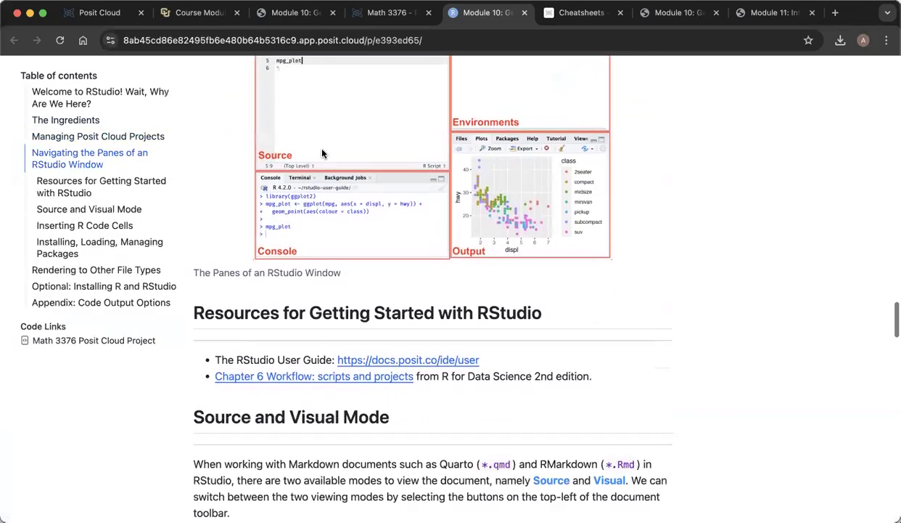
{"action": "scroll", "scroll_direction": "up", "scroll_amount": 3}
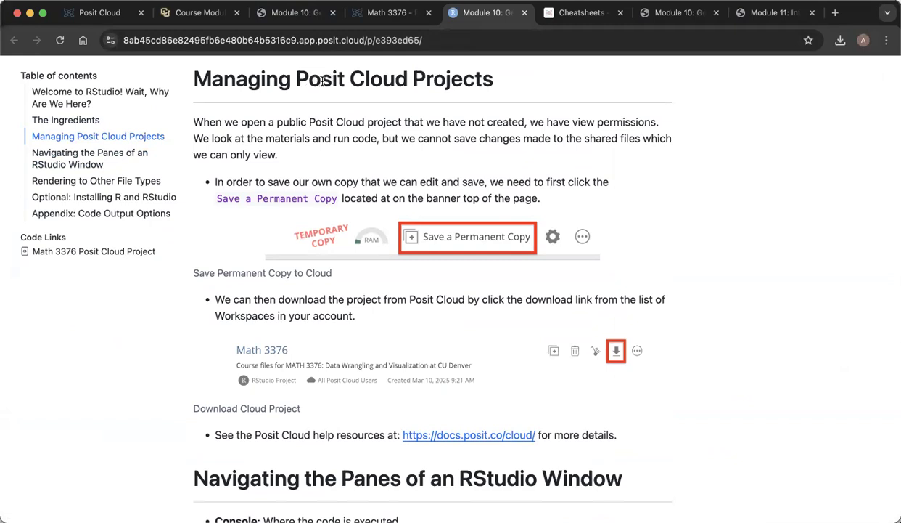
{"action": "left_click", "coordinate": [679, 12]}
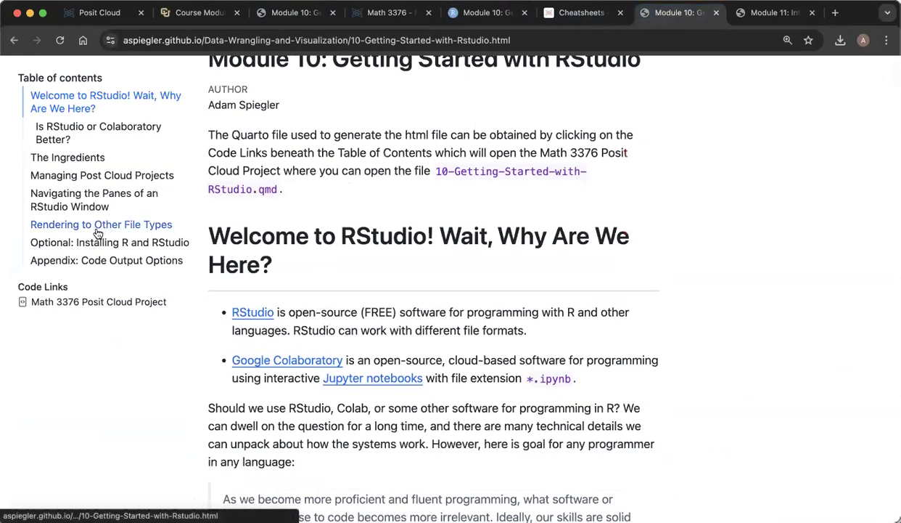
Compare Managing Posit Cloud Projects on the published and preview pages, then return to Math 3376.
{"action": "left_click", "coordinate": [102, 174]}
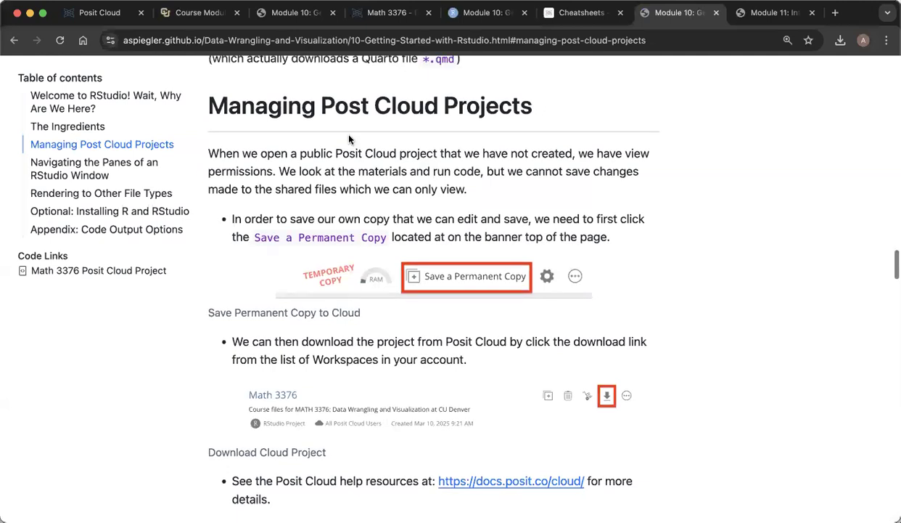
{"action": "mouse_move", "coordinate": [347, 110]}
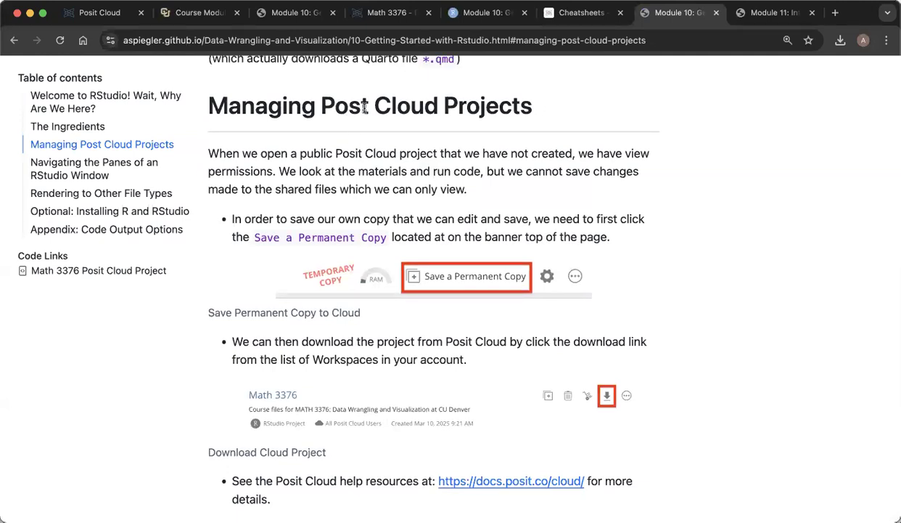
{"action": "mouse_move", "coordinate": [486, 12]}
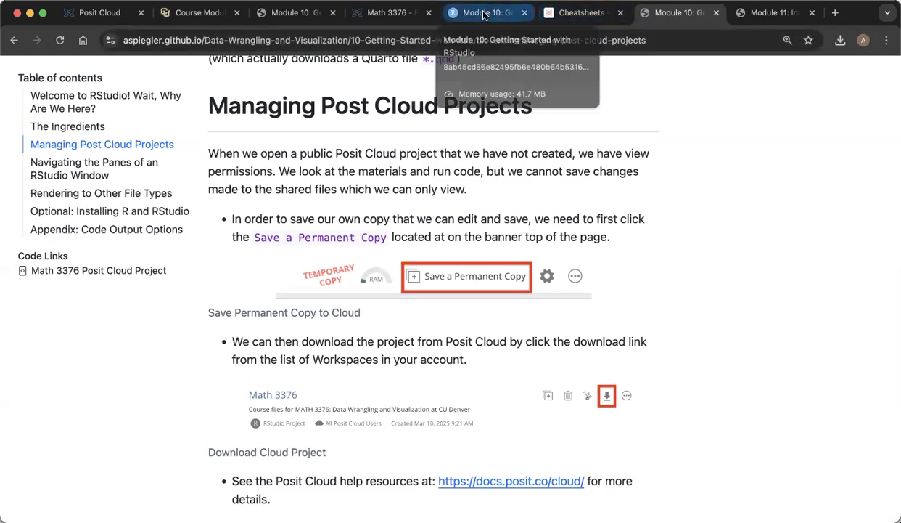
{"action": "left_click", "coordinate": [363, 41]}
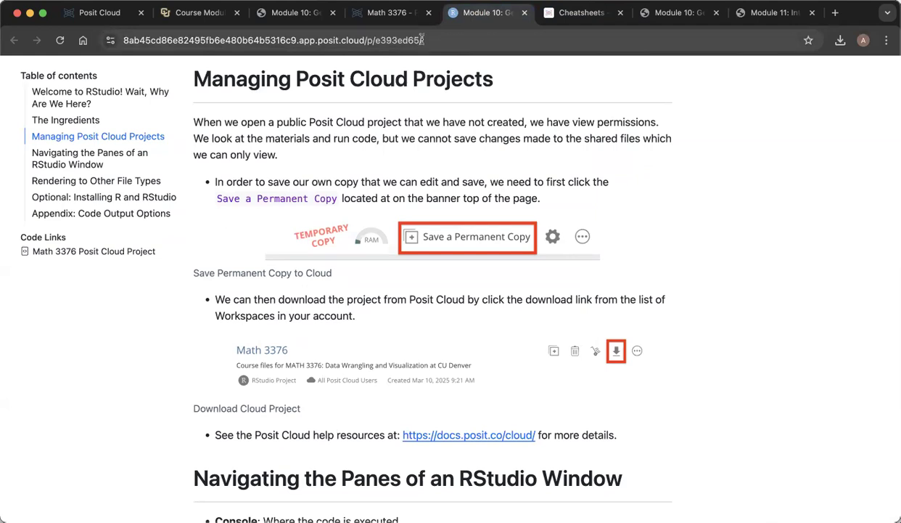
{"action": "left_click", "coordinate": [385, 12]}
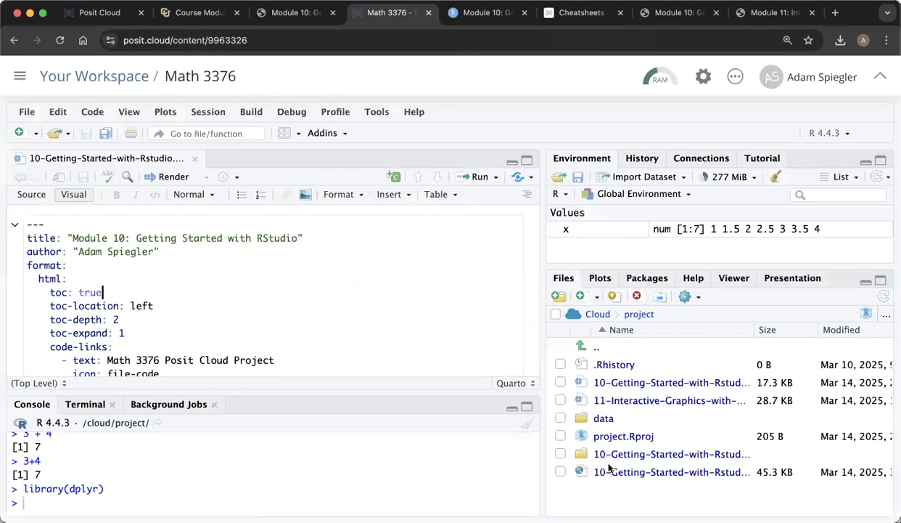
{"action": "mouse_move", "coordinate": [625, 472]}
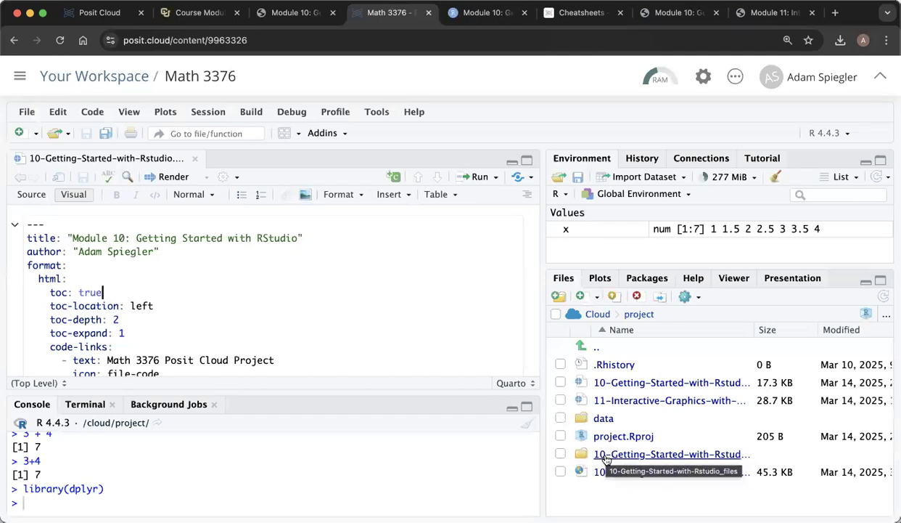
{"action": "mouse_move", "coordinate": [628, 470]}
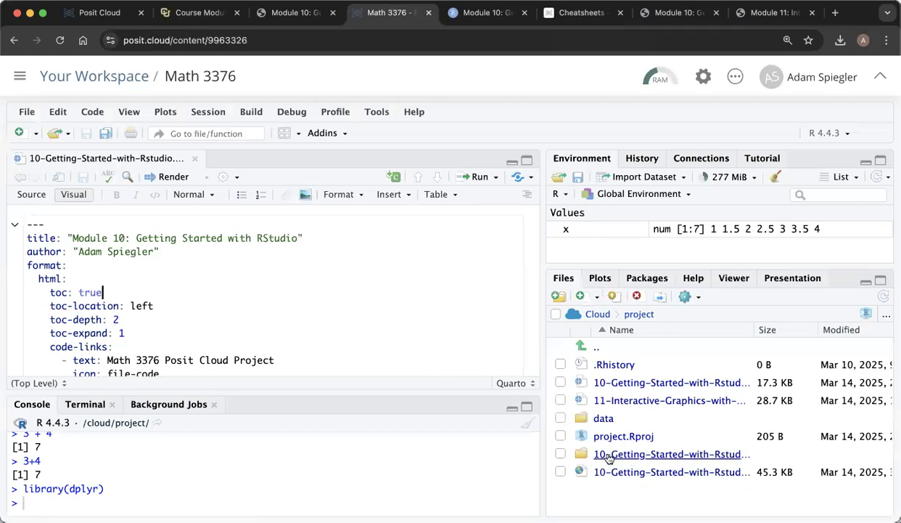
{"action": "mouse_move", "coordinate": [586, 453]}
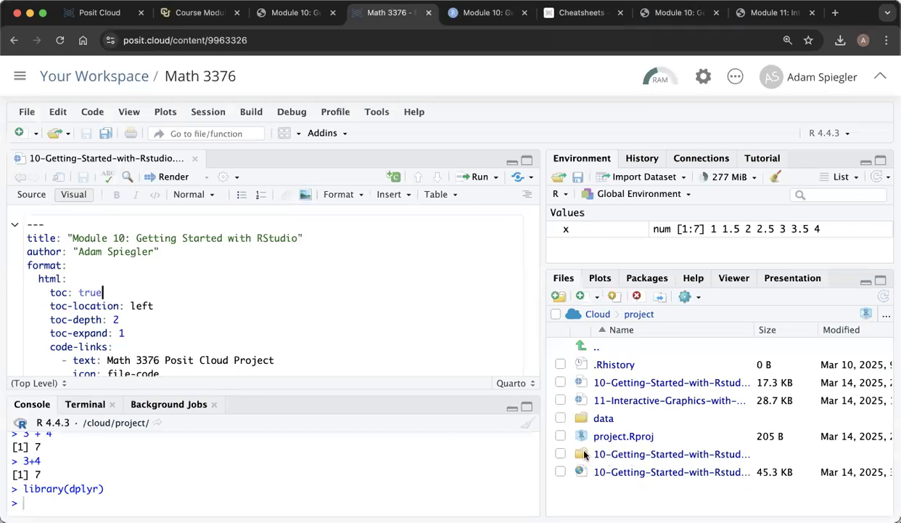
{"action": "mouse_move", "coordinate": [612, 471]}
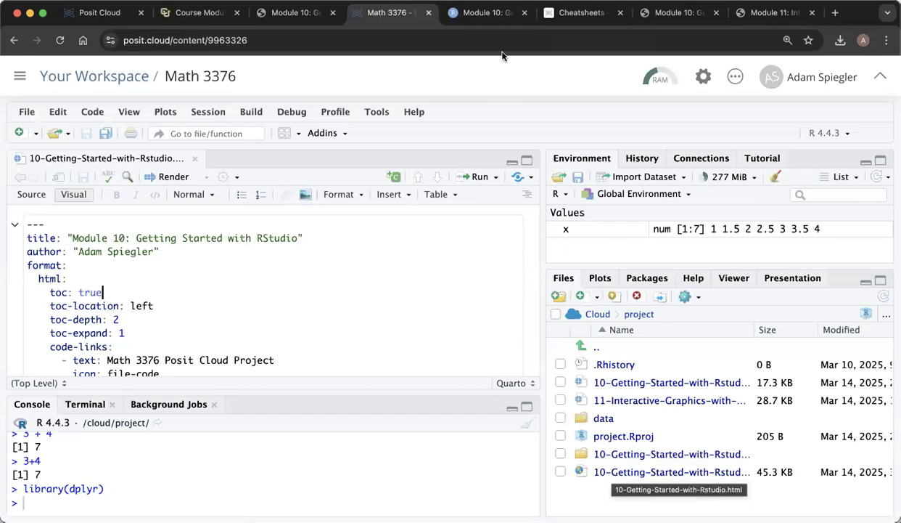
Check the new Module 10 .html and _files folder, then render the edited document again.
{"action": "left_click", "coordinate": [391, 11]}
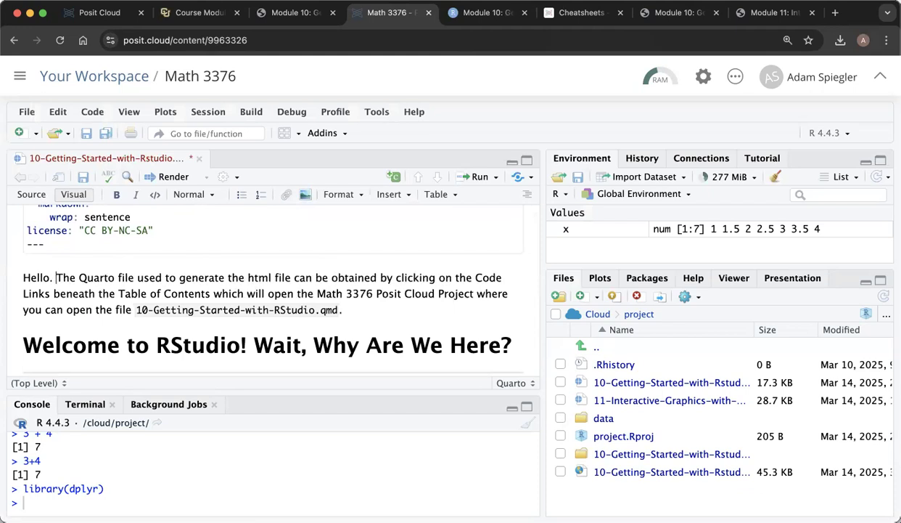
{"action": "mouse_move", "coordinate": [119, 190]}
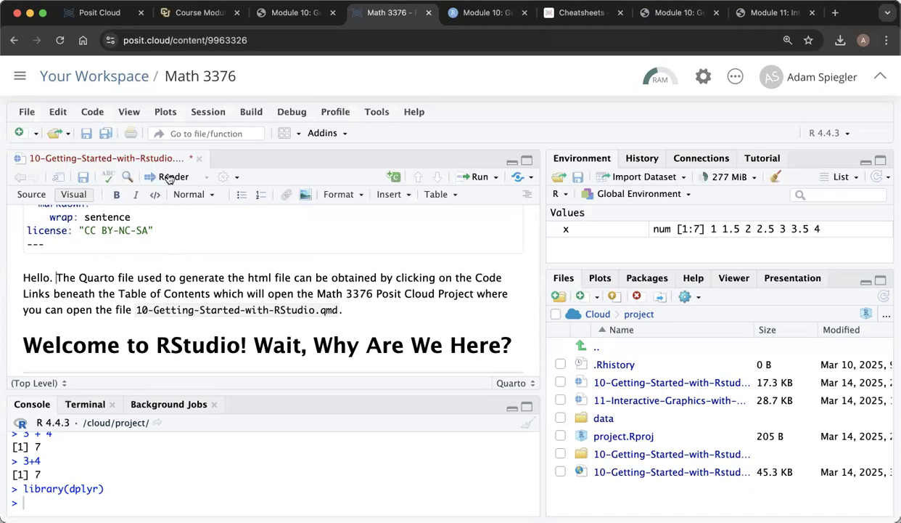
{"action": "left_click", "coordinate": [171, 177]}
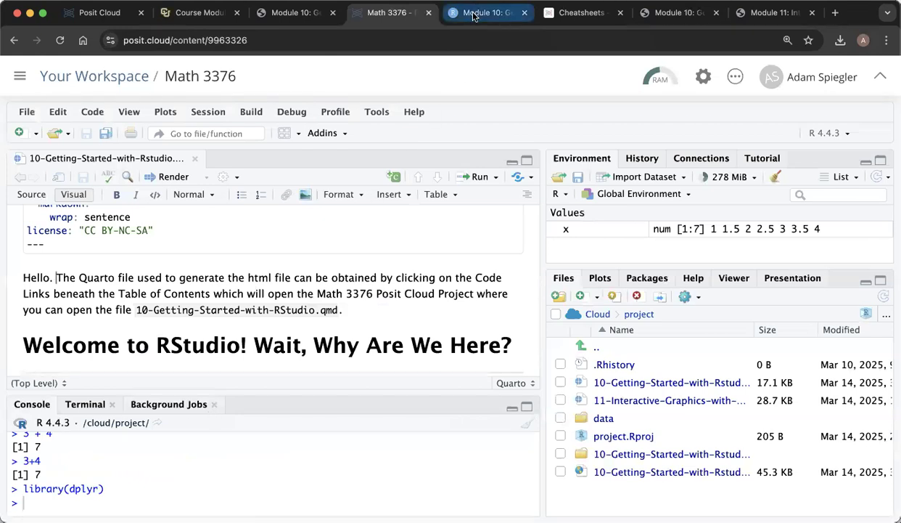
Select Hello. at the start of the re-rendered preview's first paragraph, then return to RStudio.
{"action": "left_click", "coordinate": [487, 12]}
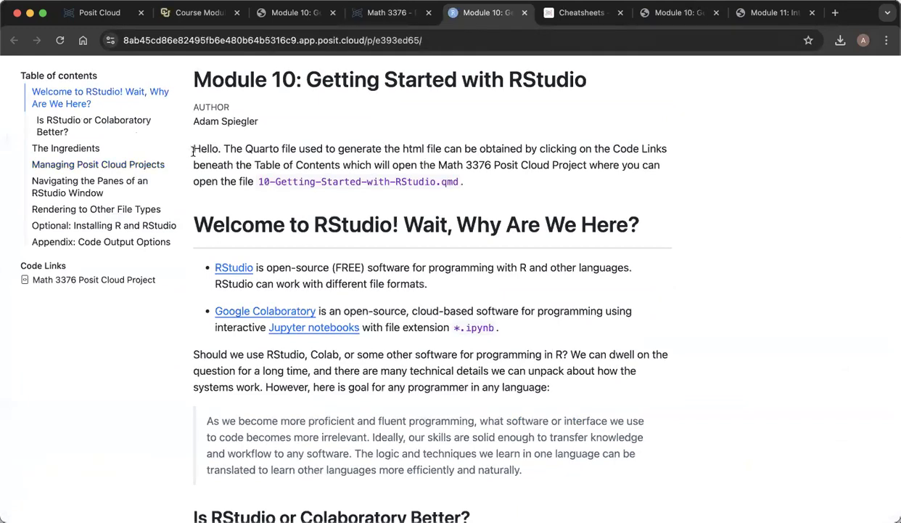
{"action": "double_click", "coordinate": [206, 148]}
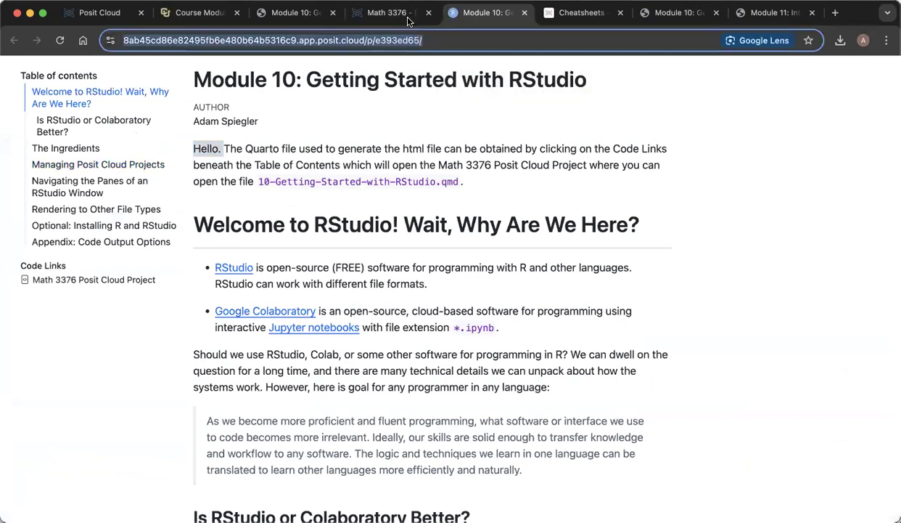
{"action": "left_click", "coordinate": [392, 12]}
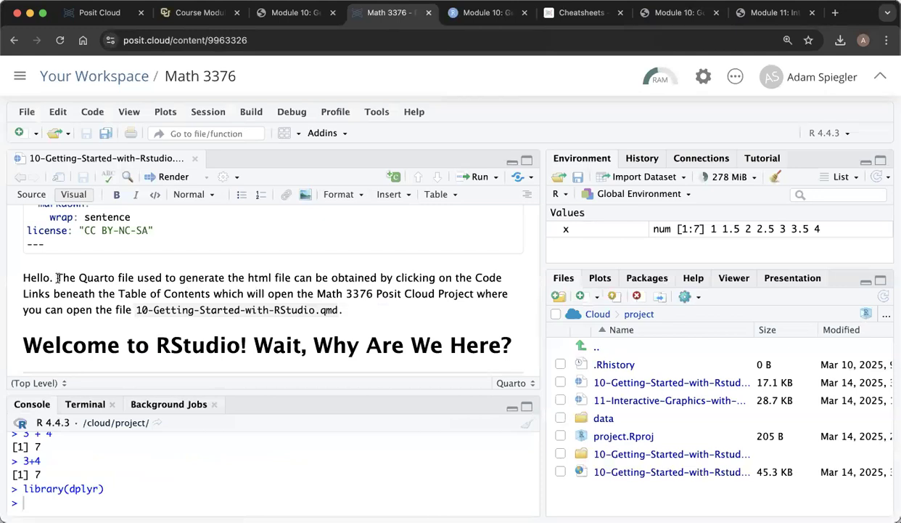
Delete 'Hello.' before 'The Quarto file used…', re-render, and view the refreshed preview.
{"action": "left_click", "coordinate": [56, 278]}
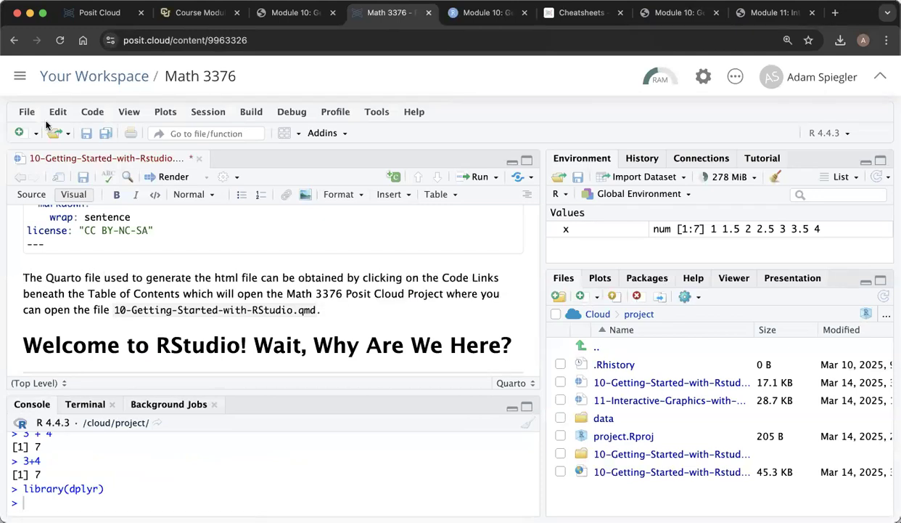
{"action": "left_click", "coordinate": [173, 177]}
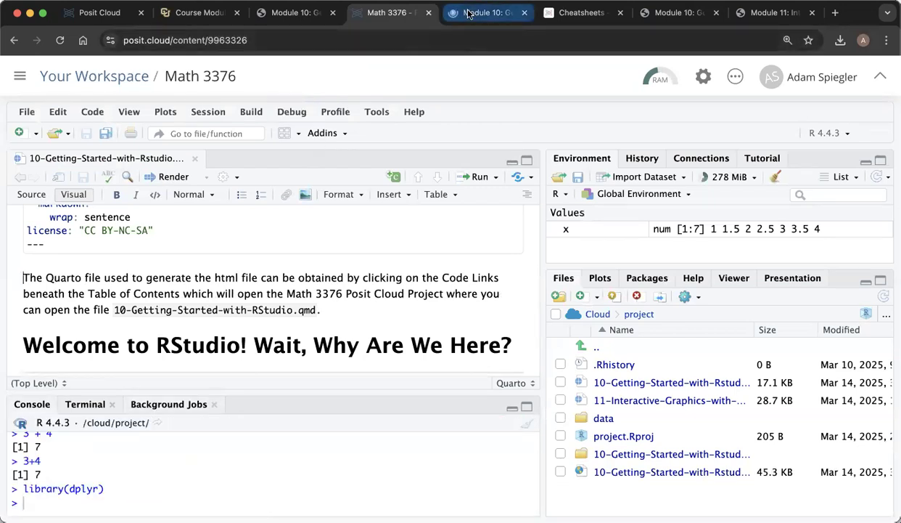
{"action": "left_click", "coordinate": [486, 12]}
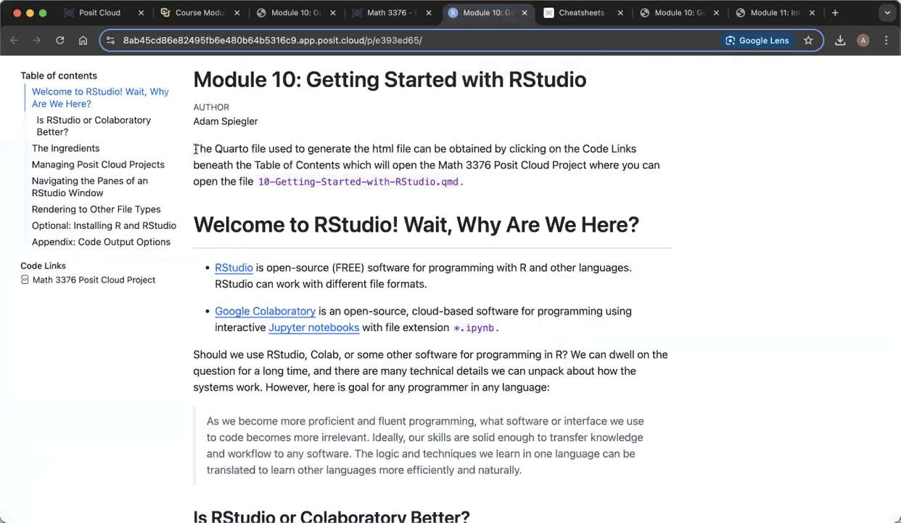
Scroll the Module 10 visual editor down to the Rendering to Other File Types section.
{"action": "left_click", "coordinate": [392, 11]}
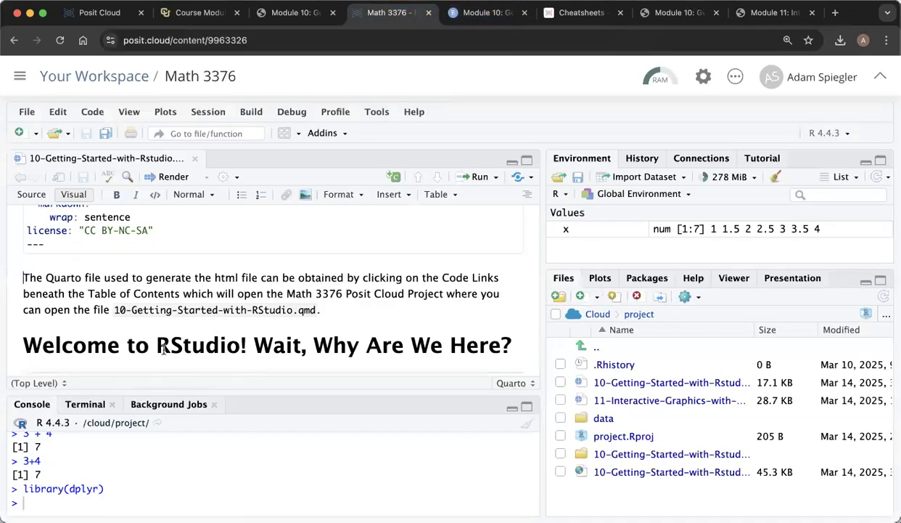
{"action": "scroll", "scroll_direction": "down", "scroll_amount": 3}
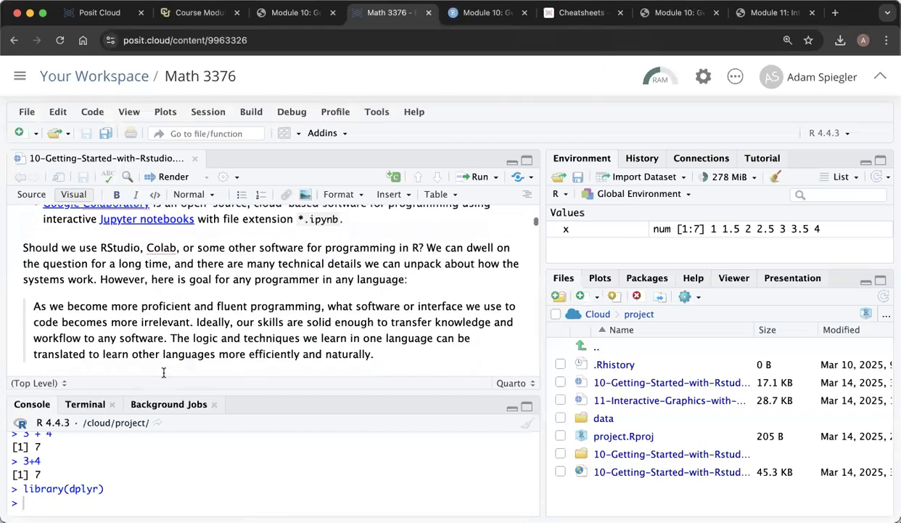
{"action": "scroll", "scroll_direction": "down", "scroll_amount": 3}
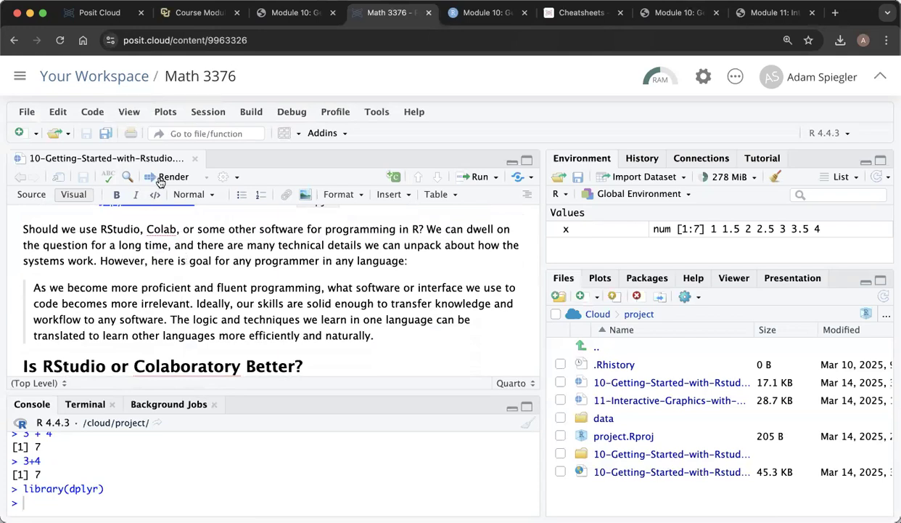
{"action": "left_click", "coordinate": [488, 11]}
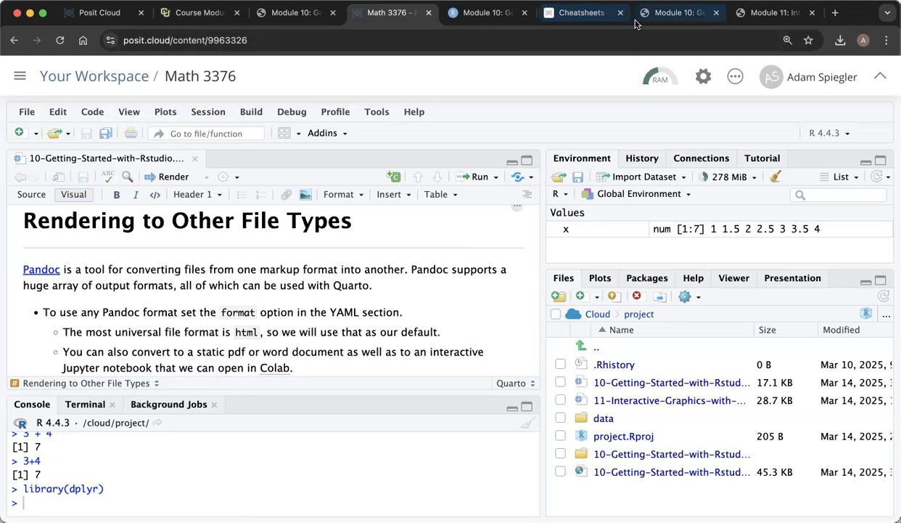
{"action": "left_click", "coordinate": [679, 12]}
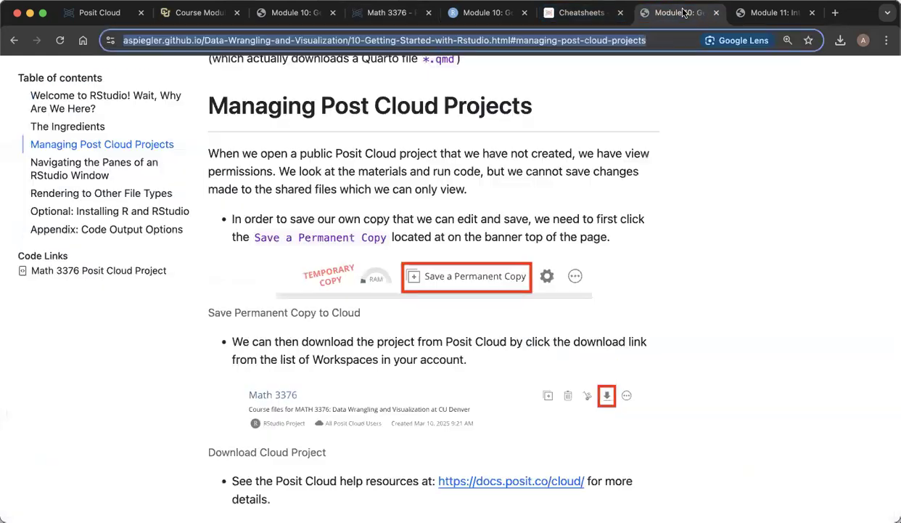
{"action": "left_click", "coordinate": [100, 193]}
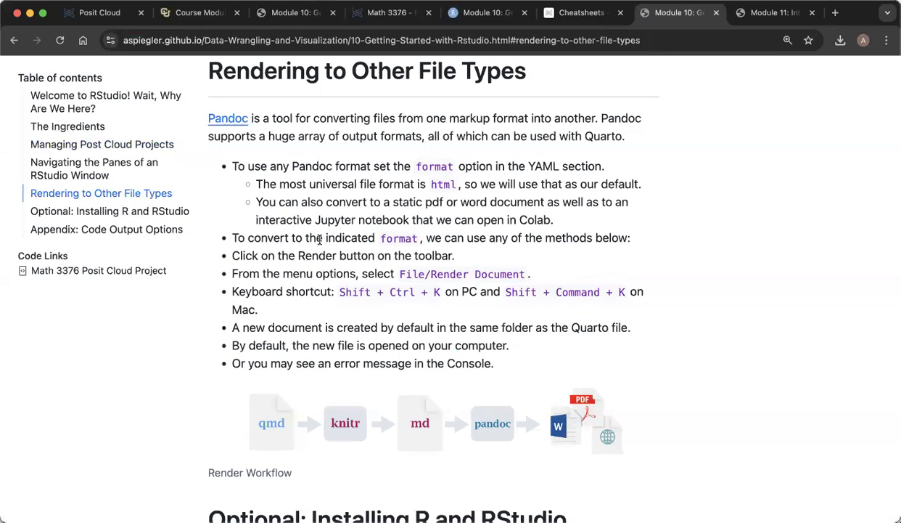
{"action": "left_click", "coordinate": [392, 12]}
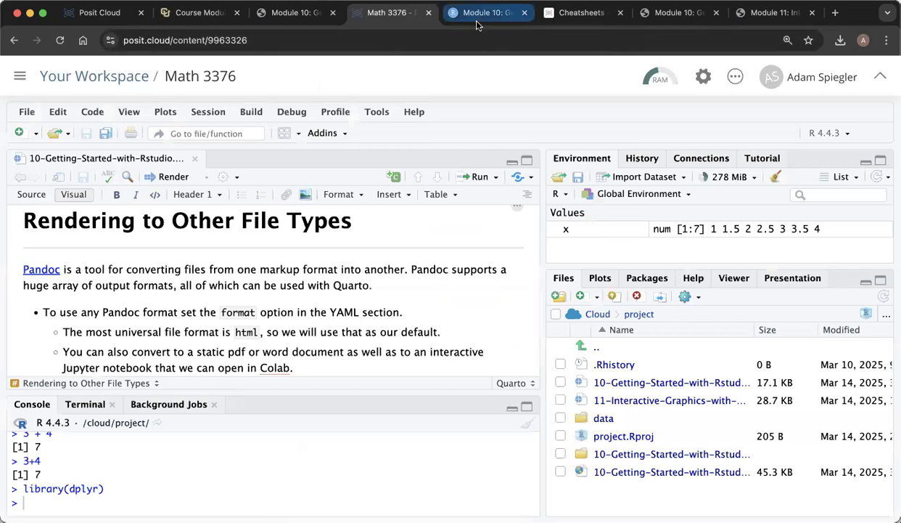
{"action": "mouse_move", "coordinate": [486, 11]}
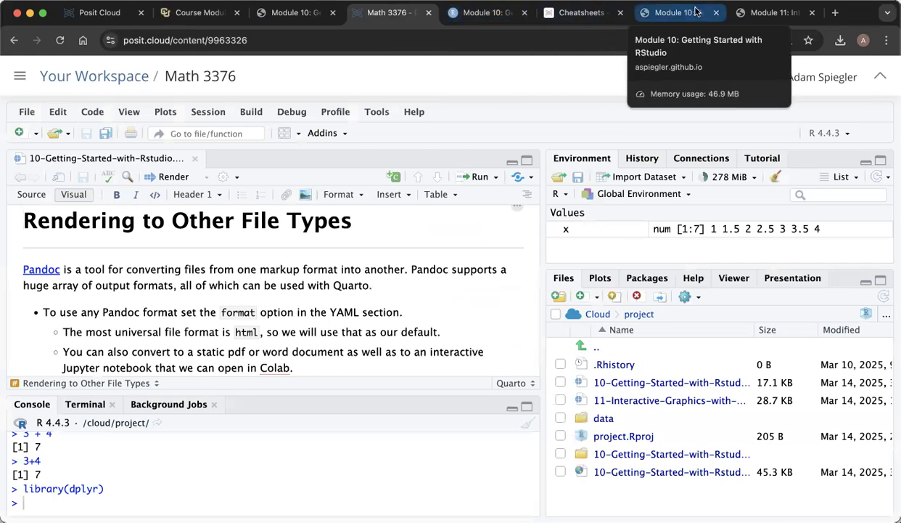
{"action": "left_click", "coordinate": [671, 11]}
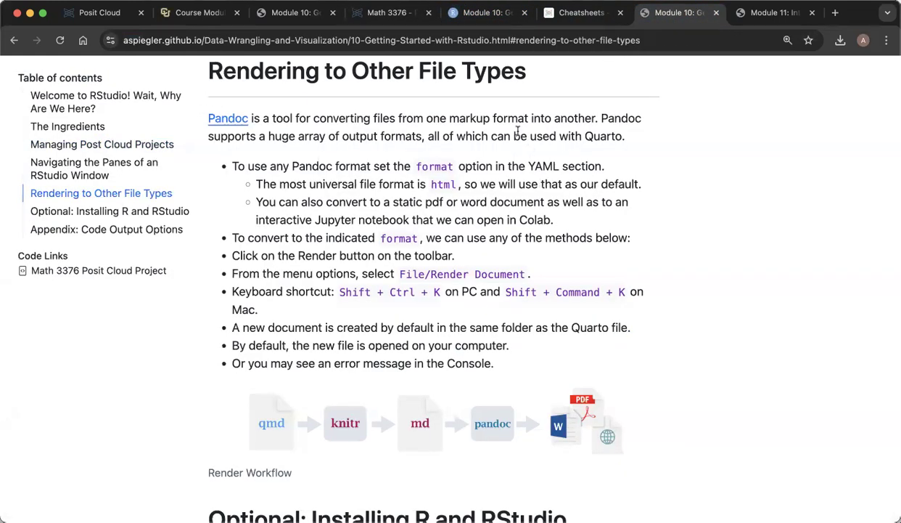
{"action": "scroll", "scroll_direction": "down", "scroll_amount": 3}
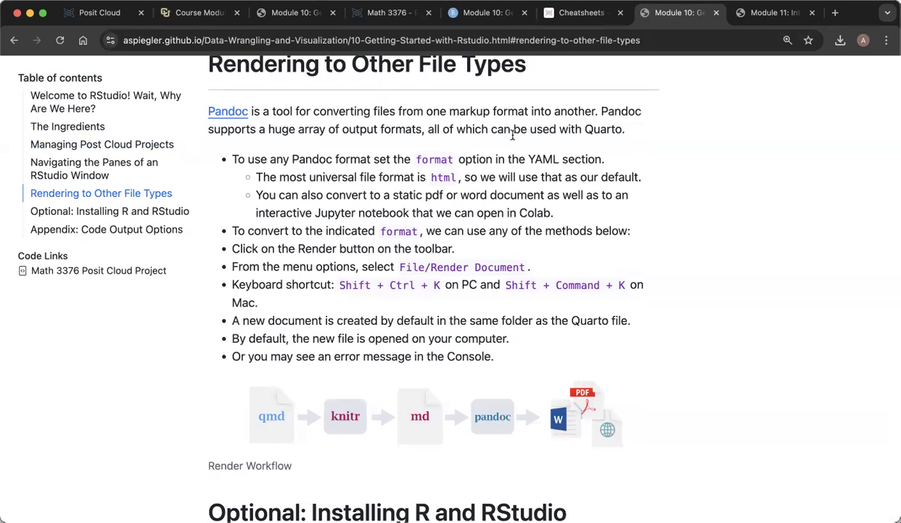
{"action": "scroll", "scroll_direction": "up", "scroll_amount": 3}
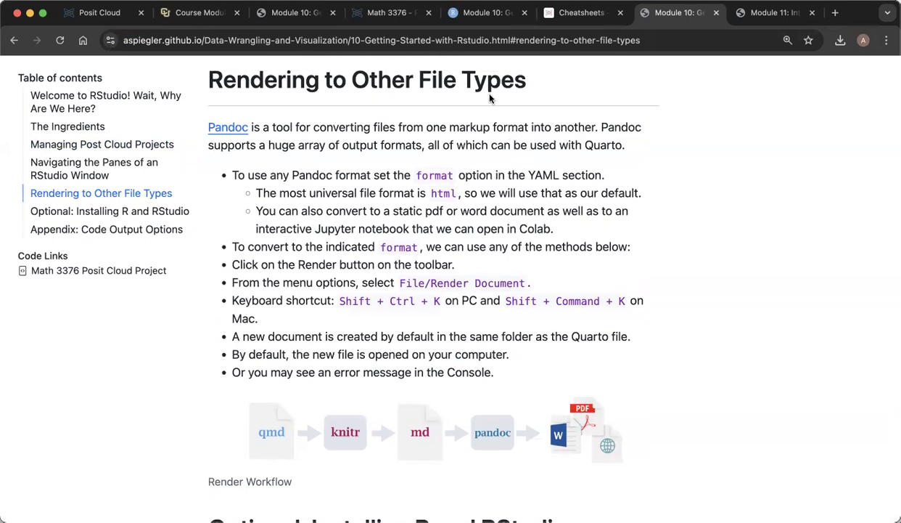
{"action": "mouse_move", "coordinate": [396, 110]}
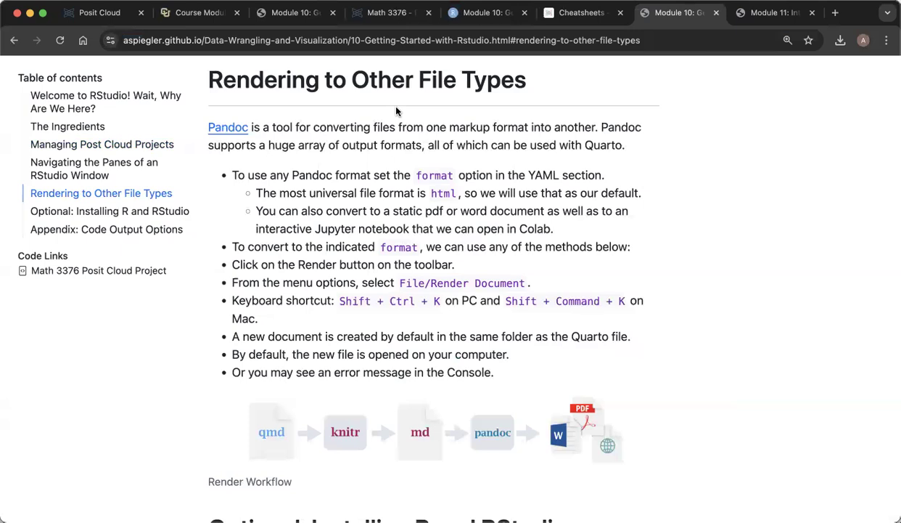
{"action": "scroll", "scroll_direction": "down", "scroll_amount": 3}
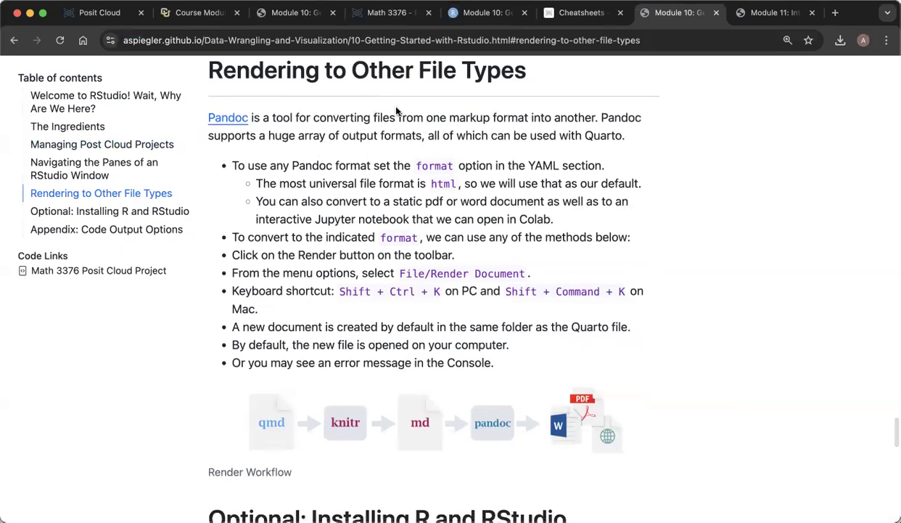
{"action": "scroll", "scroll_direction": "down", "scroll_amount": 3}
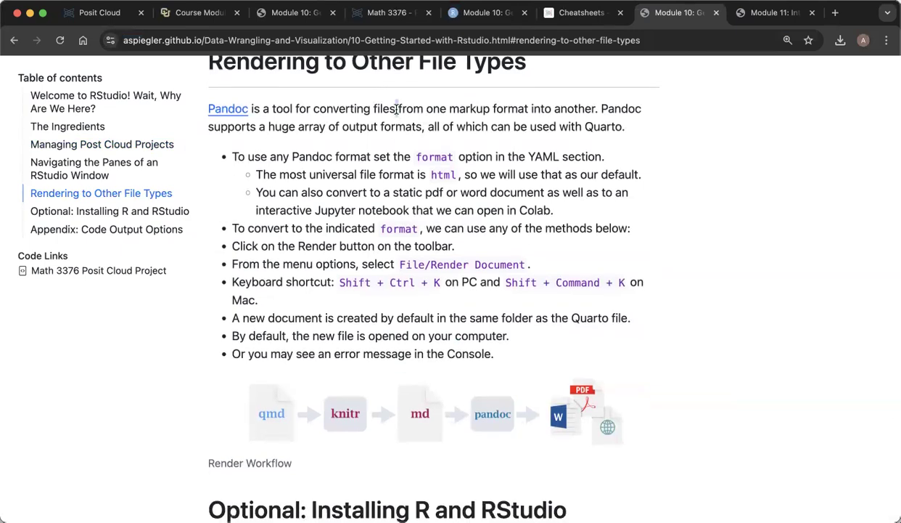
{"action": "left_click", "coordinate": [392, 12]}
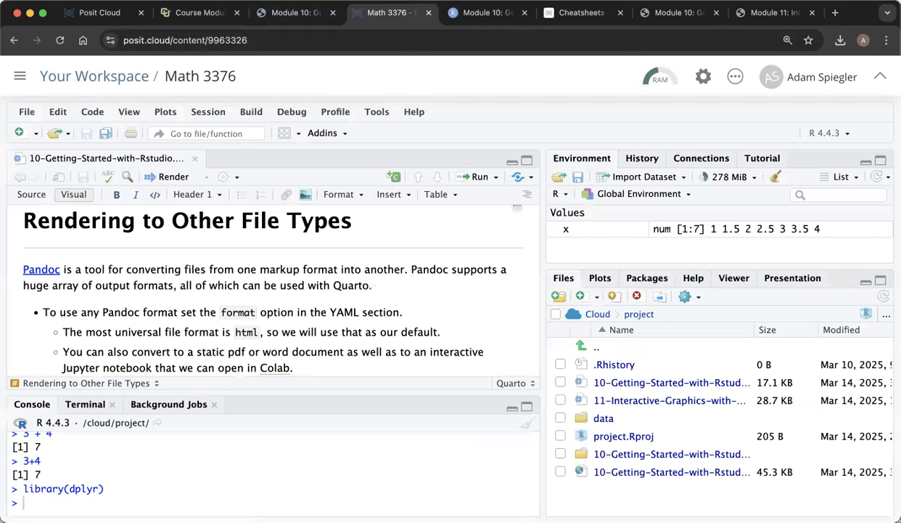
{"action": "left_click", "coordinate": [679, 12]}
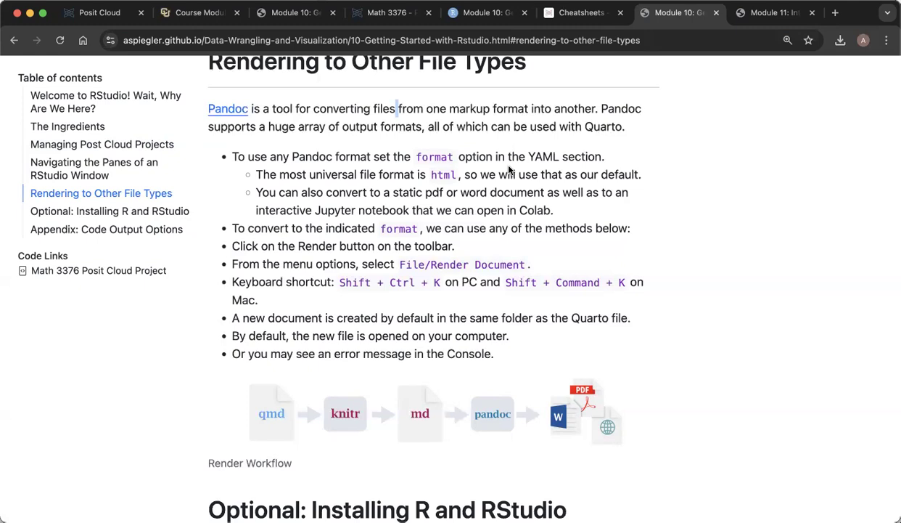
{"action": "mouse_move", "coordinate": [325, 132]}
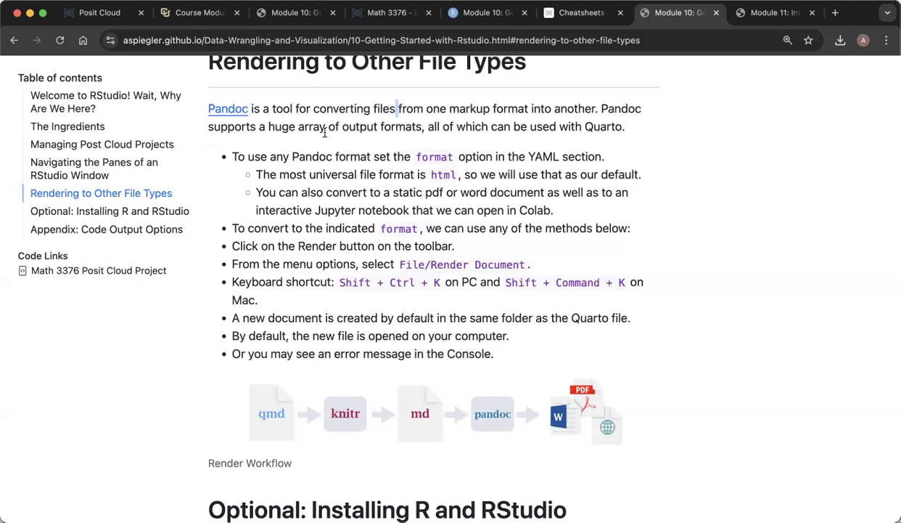
Scroll the published page's Rendering to Other File Types section past the render workflow diagram.
{"action": "scroll", "scroll_direction": "down", "scroll_amount": 3}
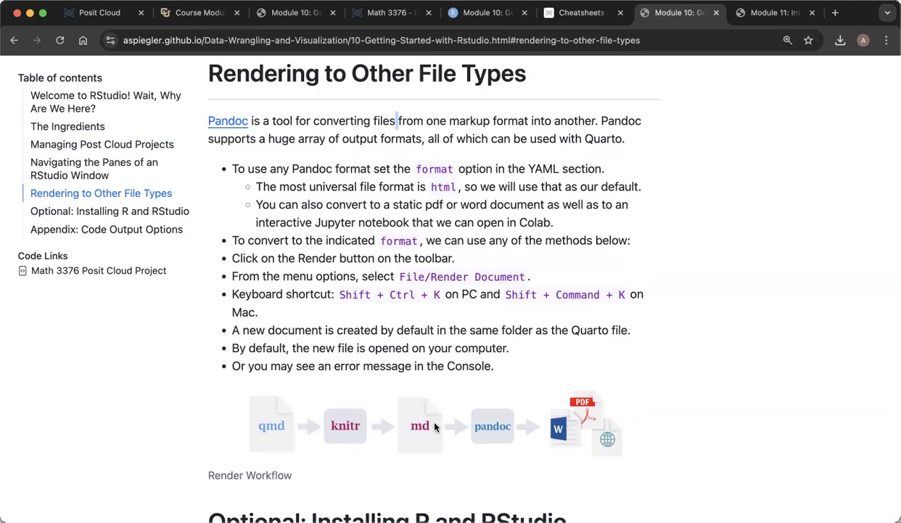
{"action": "mouse_move", "coordinate": [546, 427]}
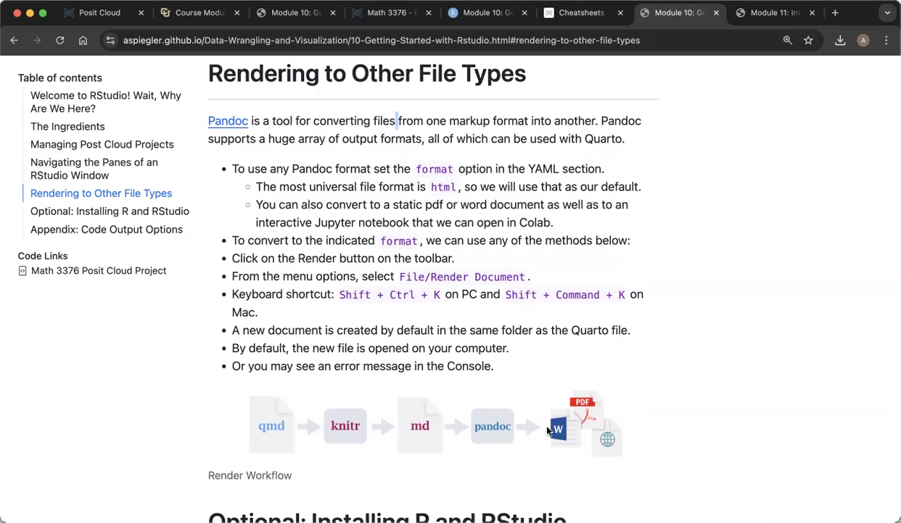
{"action": "mouse_move", "coordinate": [418, 405]}
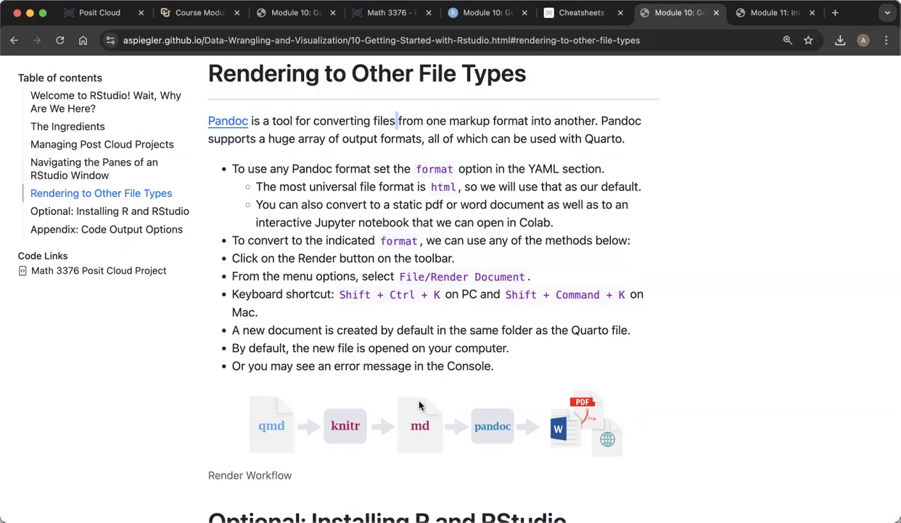
{"action": "mouse_move", "coordinate": [464, 240]}
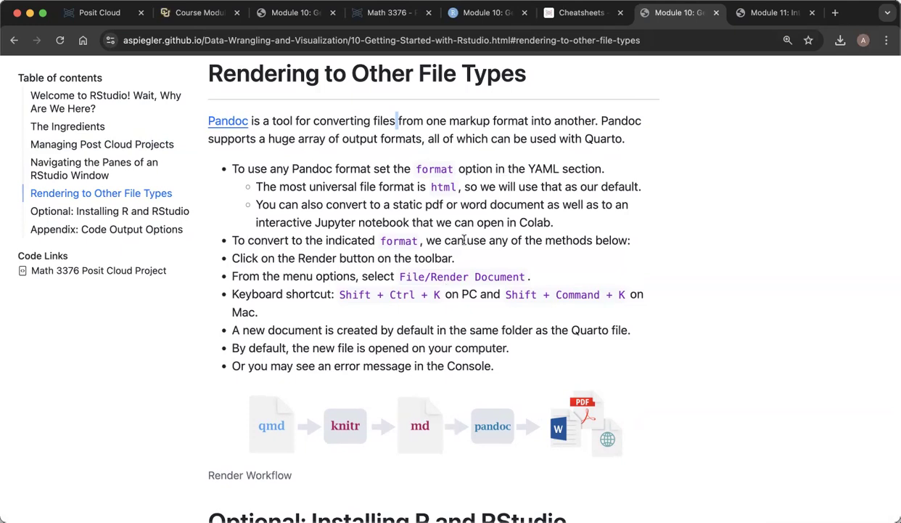
{"action": "mouse_move", "coordinate": [566, 76]}
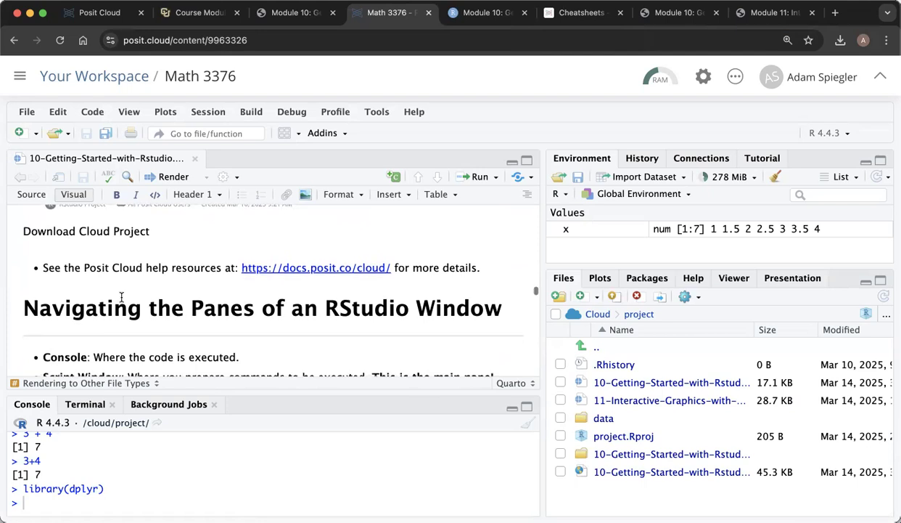
{"action": "scroll", "scroll_direction": "up", "scroll_amount": 3}
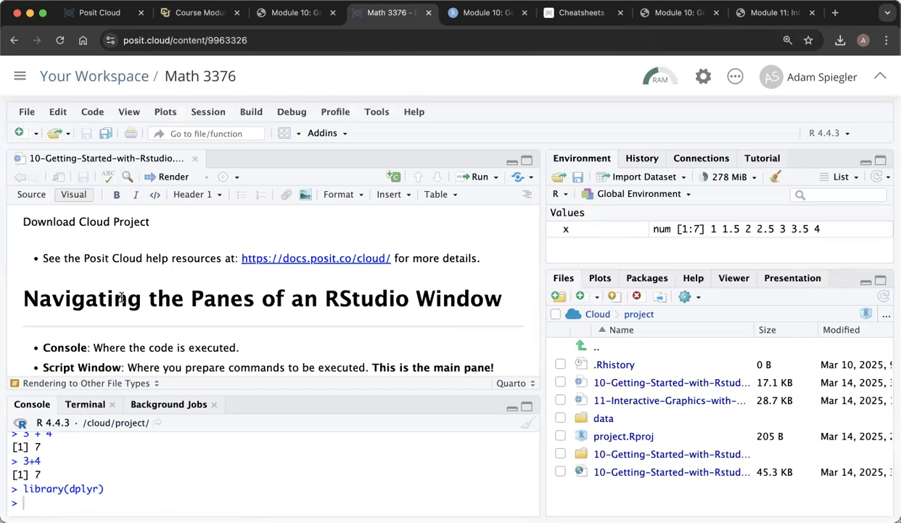
{"action": "scroll", "scroll_direction": "down", "scroll_amount": 3}
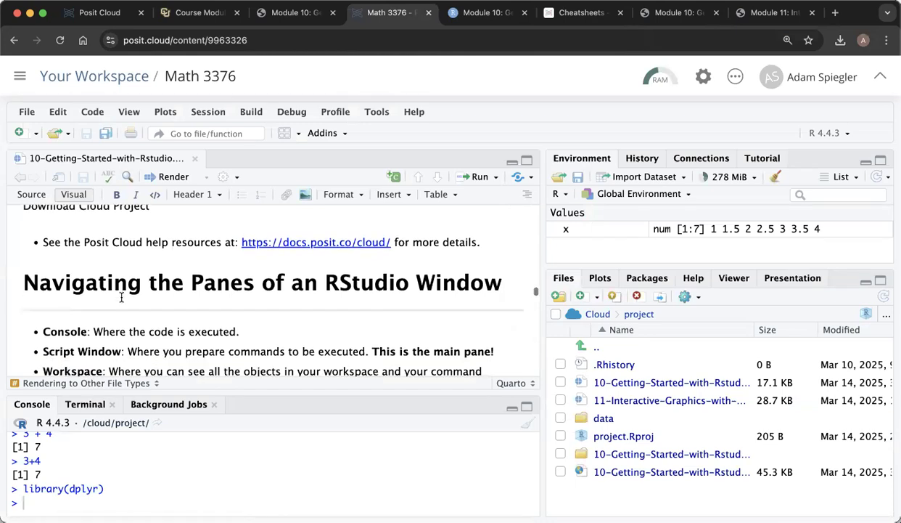